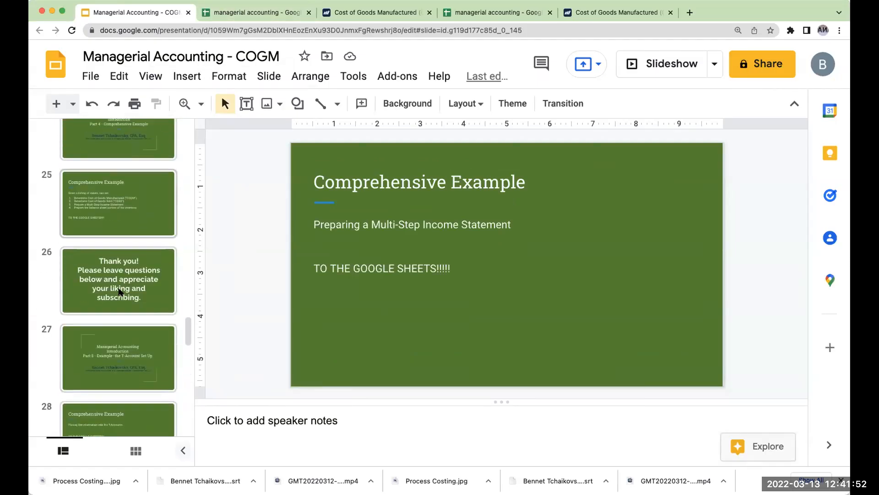
Step: Scroll the slide filmstrip to the multi-step income statement recap slide
{"action": "scroll", "scroll_direction": "down", "scroll_amount": 3}
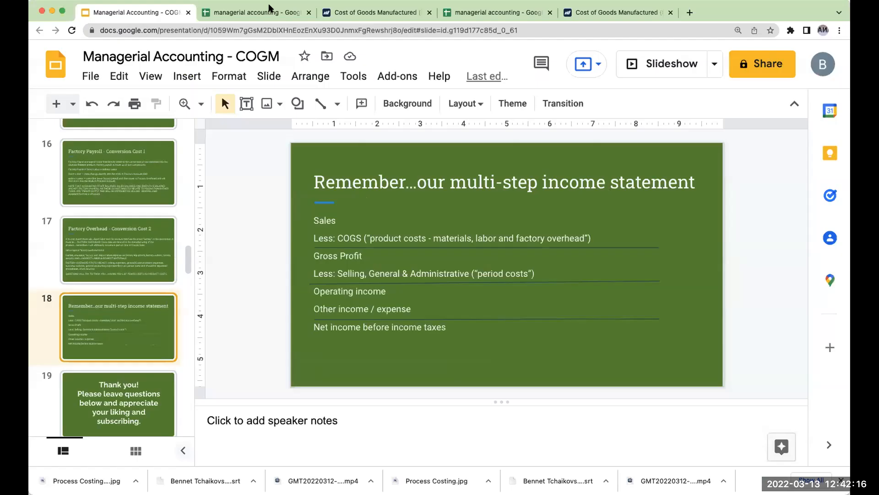
Step: Type heading lines ZII, Income Statement, for the year ended 12/31/24, and (000's) in F30:F33
{"action": "left_click", "coordinate": [255, 12]}
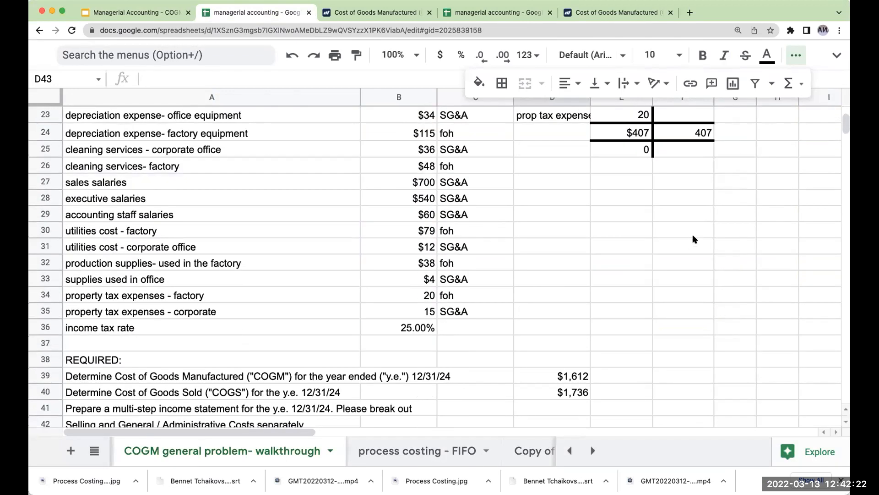
{"action": "type", "text": "ZII"}
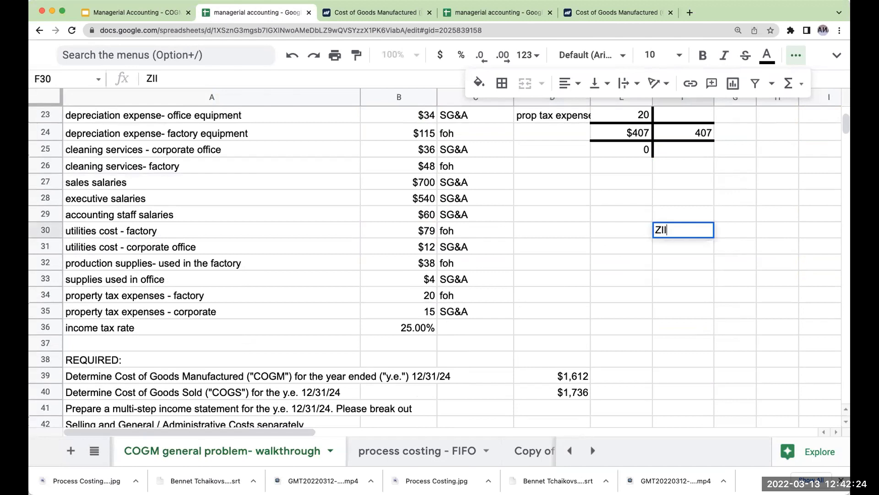
{"action": "type", "text": "Income St"}
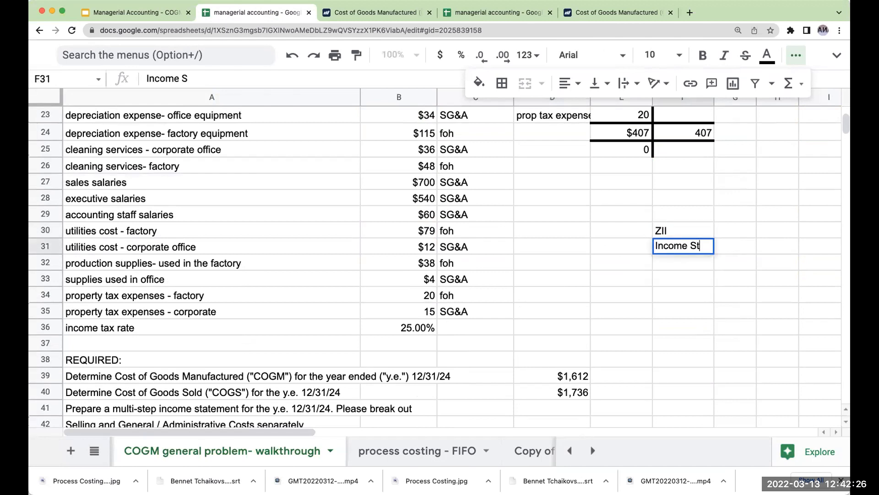
{"action": "type", "text": "for the year ended 12/31/2"}
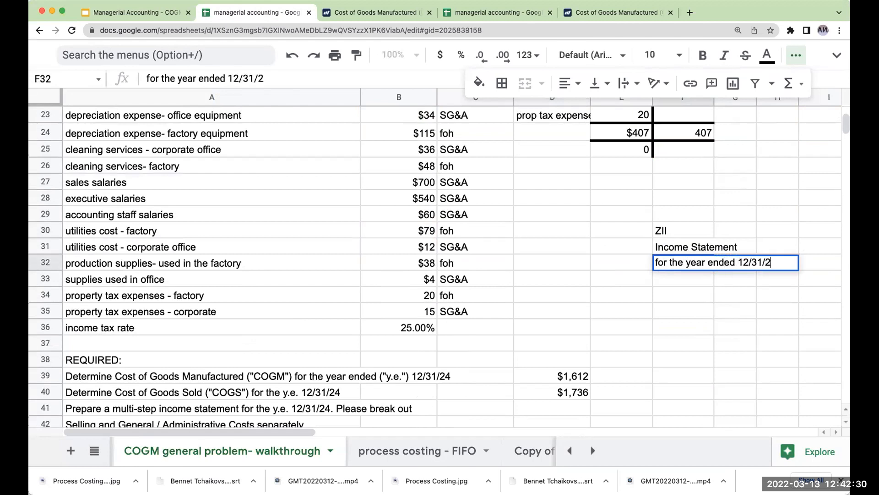
{"action": "type", "text": "amounts in thousands"}
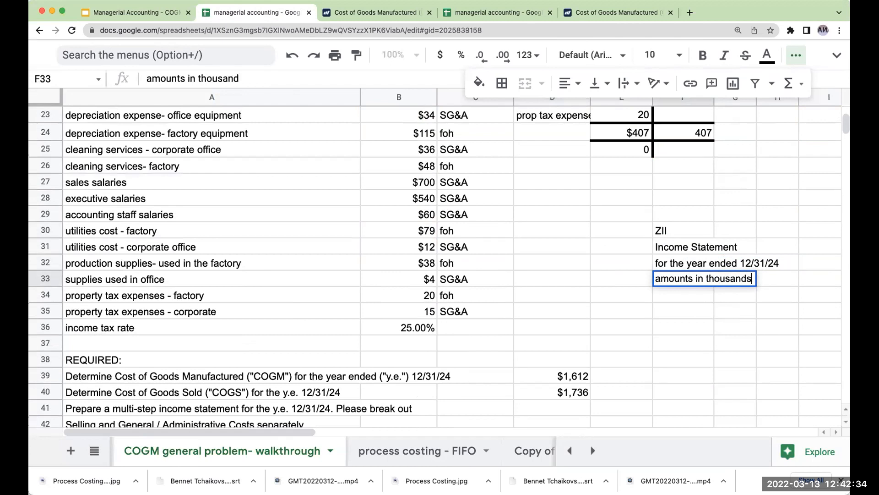
{"action": "type", "text": "(o"}
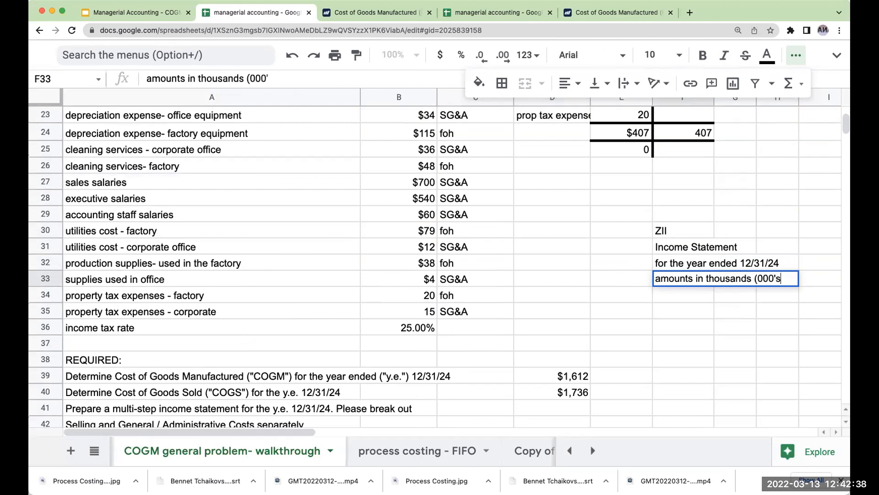
{"action": "type", "text": ")"}
{"action": "key", "text": "enter"}
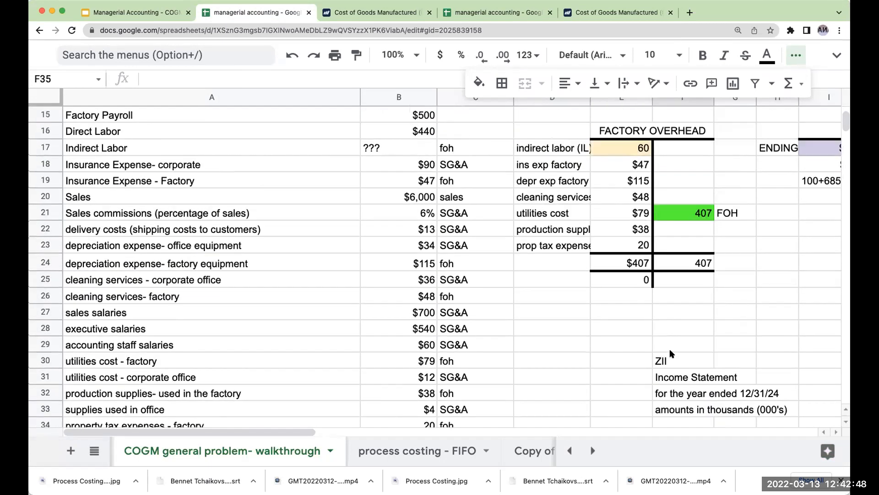
Step: Enter Sales of $6,000 in row 35 and less: COGS of -$1,736 in row 36
{"action": "scroll", "scroll_direction": "down", "scroll_amount": 3}
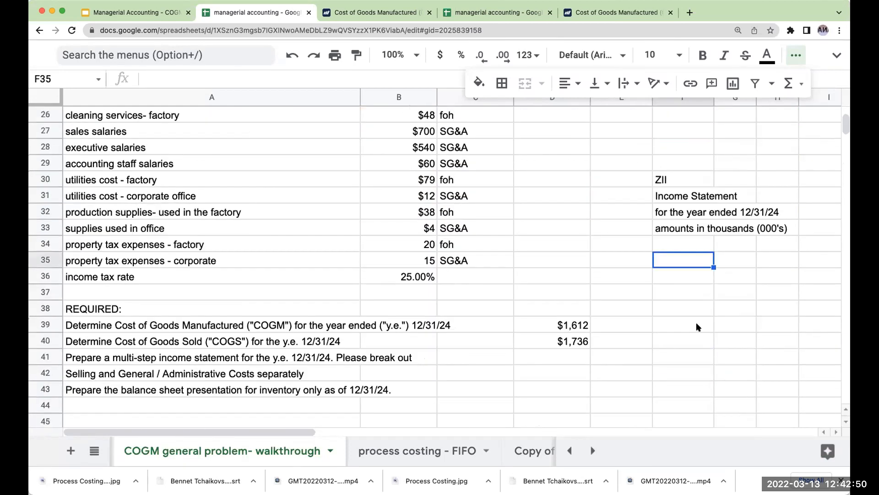
{"action": "type", "text": "Sales"}
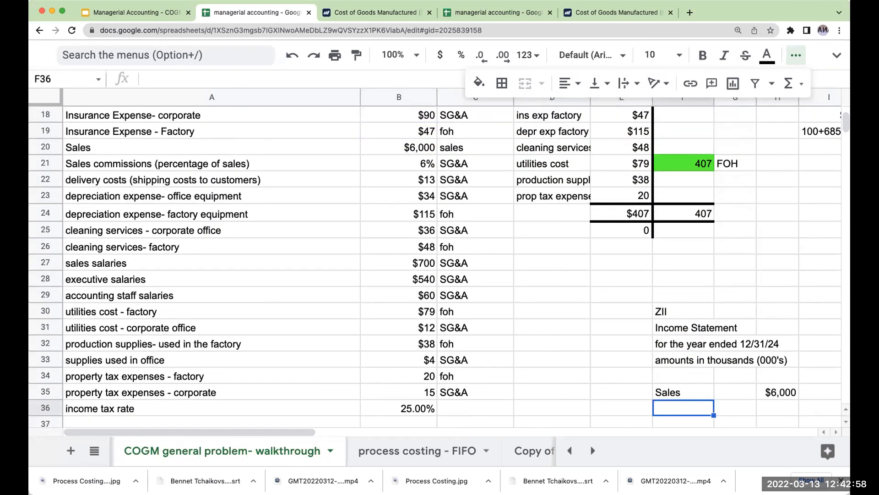
{"action": "type", "text": "less: COGS"}
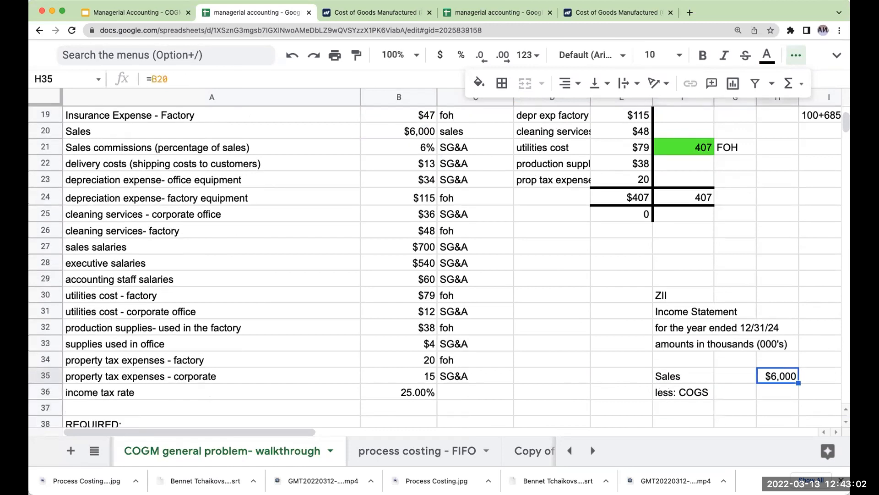
{"action": "scroll", "scroll_direction": "right", "scroll_amount": 3}
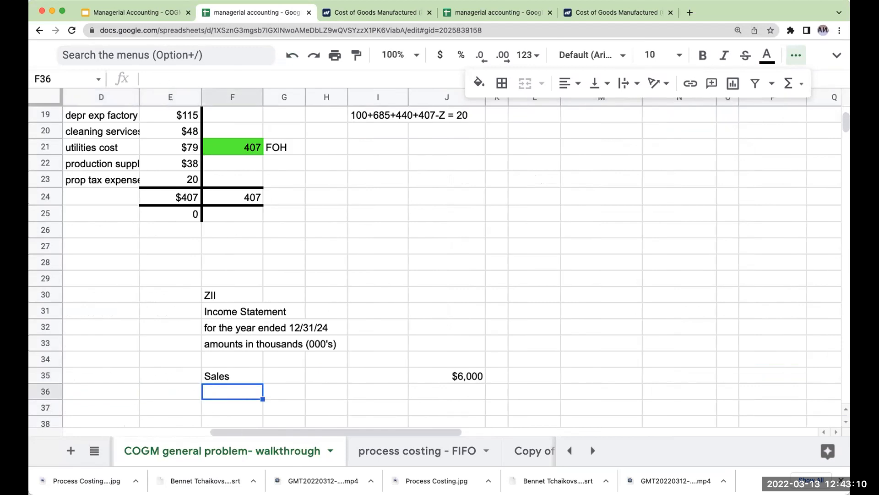
{"action": "type", "text": "less: COGS"}
{"action": "left_click", "coordinate": [447, 390]}
{"action": "type", "text": "=-"}
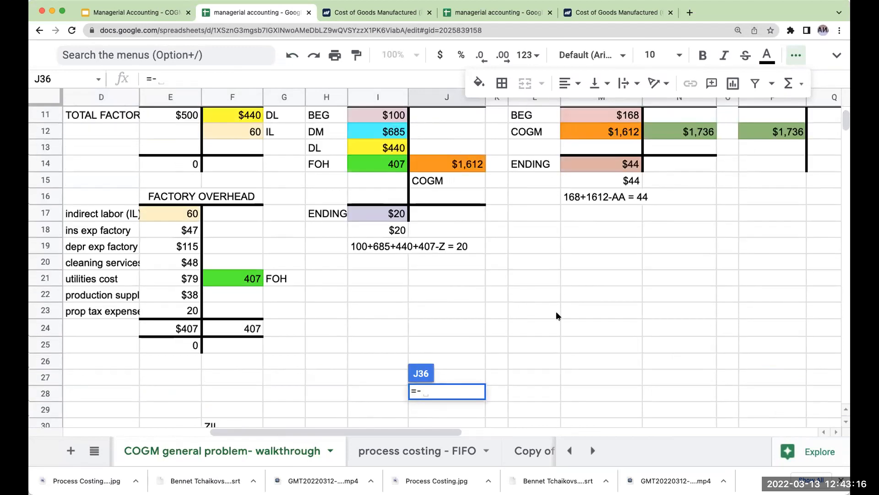
{"action": "scroll", "scroll_direction": "down", "scroll_amount": 3}
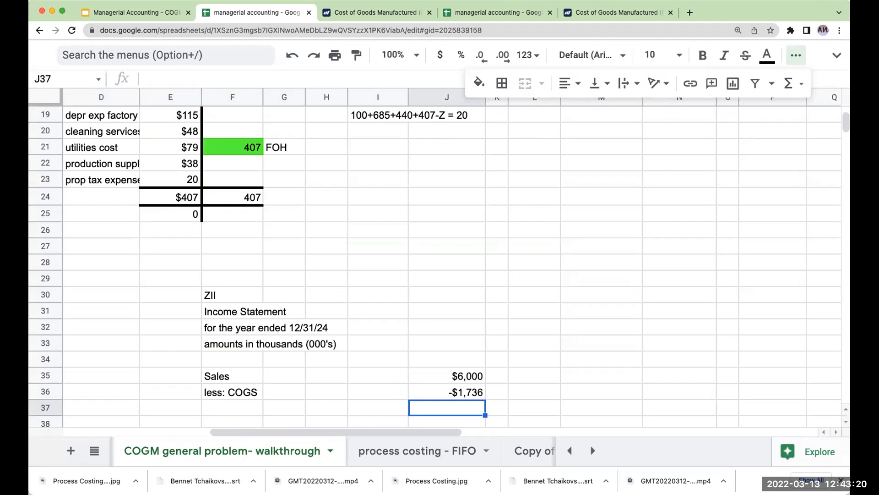
Step: Add a Gross Profit line of $4,264 in row 37
{"action": "left_click", "coordinate": [232, 407]}
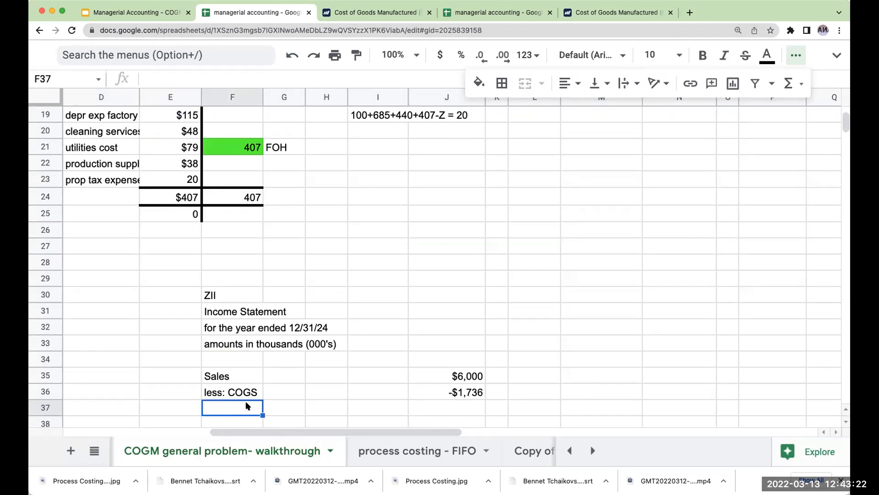
{"action": "type", "text": "Gross P"}
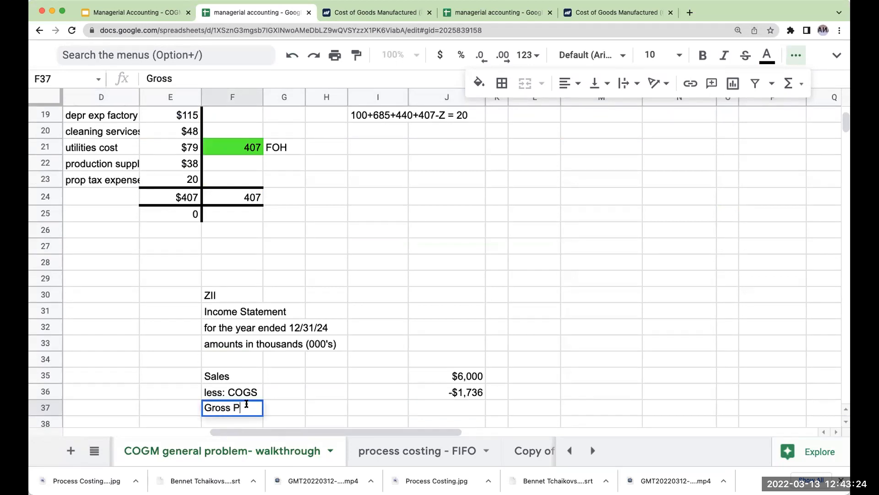
{"action": "key", "text": "enter"}
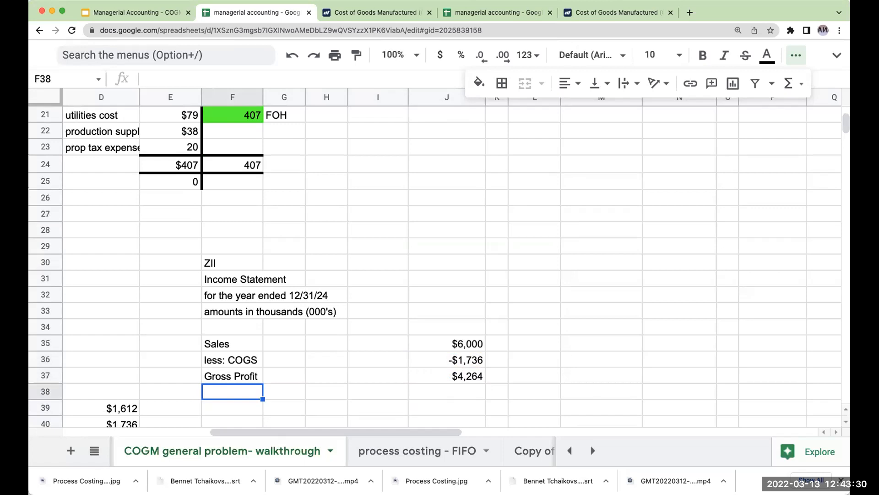
Step: Label row 38 'less: Selling, General & Administrative Expenses'
{"action": "type", "text": "less: COGS"}
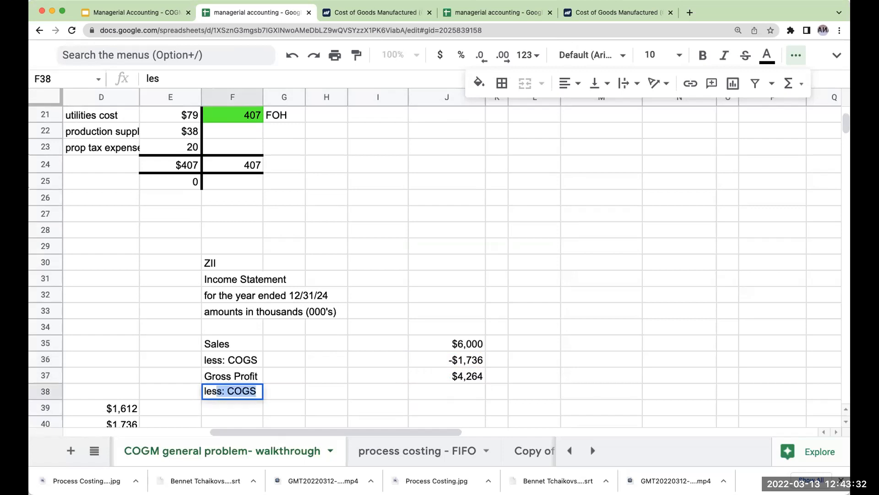
{"action": "type", "text": "less: Selling"}
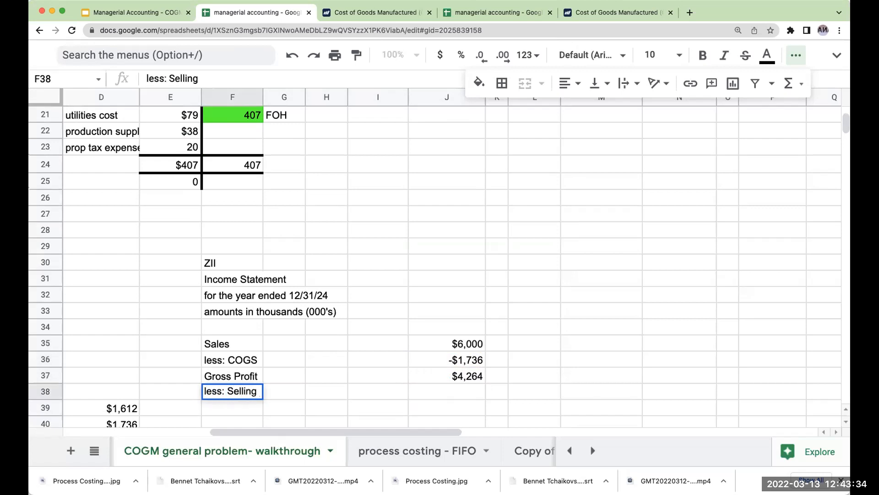
{"action": "type", "text": ", General & Administr"}
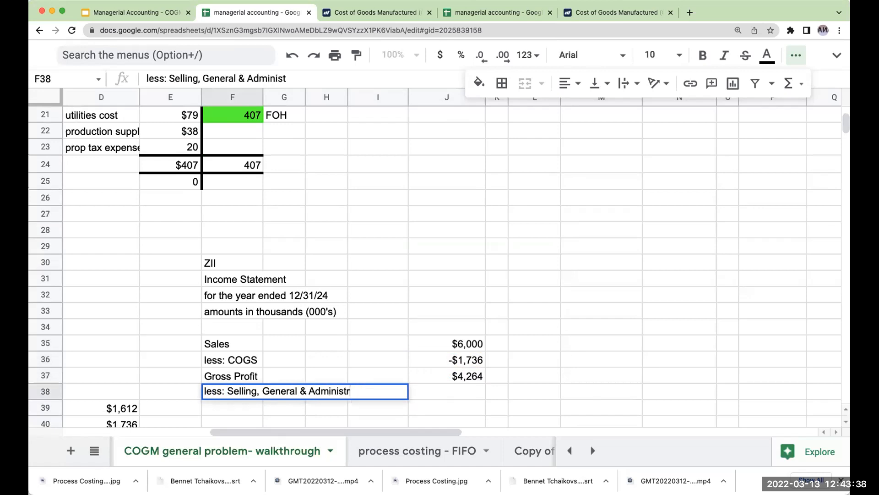
{"action": "key", "text": "enter"}
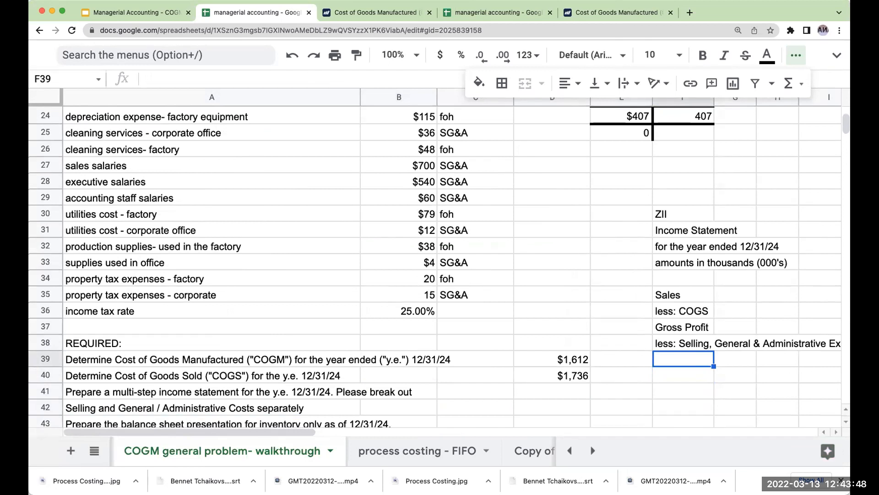
Step: Add Selling expenses in F39 and rewrite F40 as 'sales commissions'
{"action": "type", "text": "Selling e"}
{"action": "left_click", "coordinate": [683, 375]}
{"action": "type", "text": "+"}
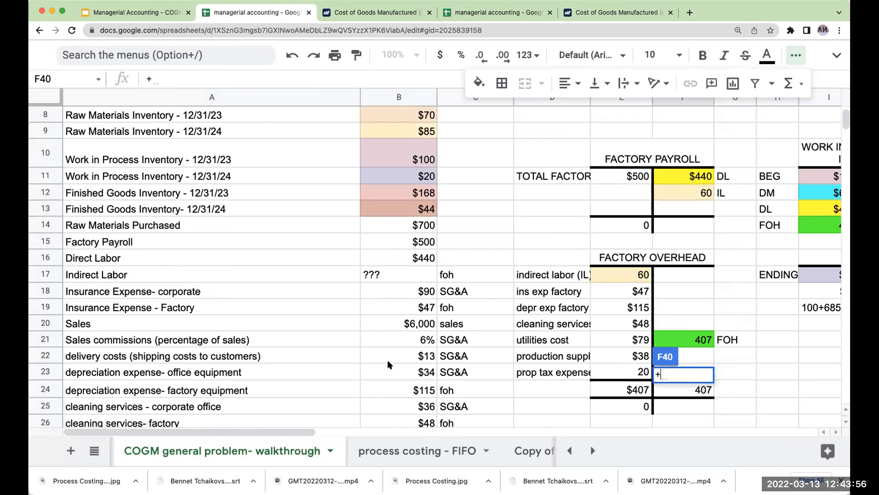
{"action": "scroll", "scroll_direction": "down", "scroll_amount": 3}
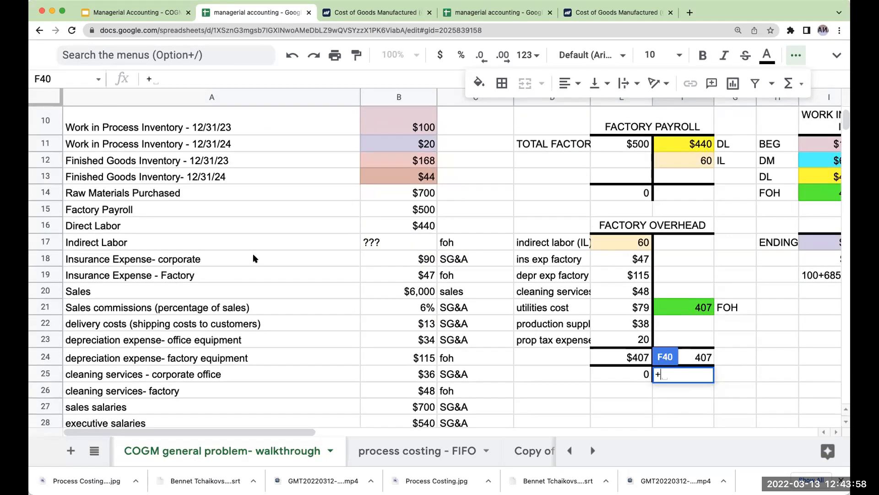
{"action": "mouse_move", "coordinate": [245, 261]}
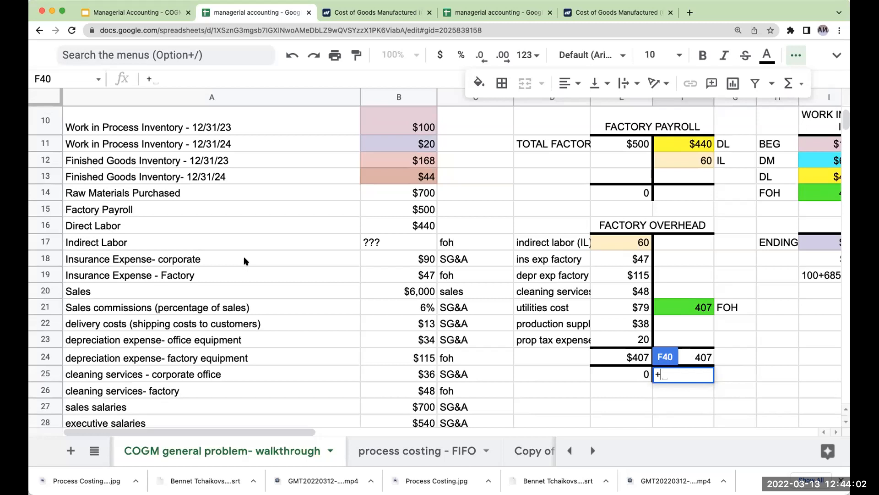
{"action": "mouse_move", "coordinate": [241, 312]}
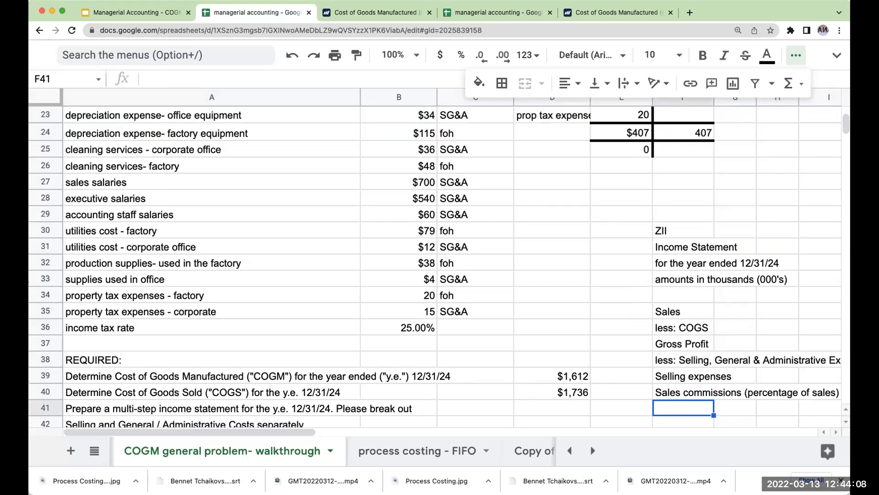
{"action": "left_click", "coordinate": [684, 392]}
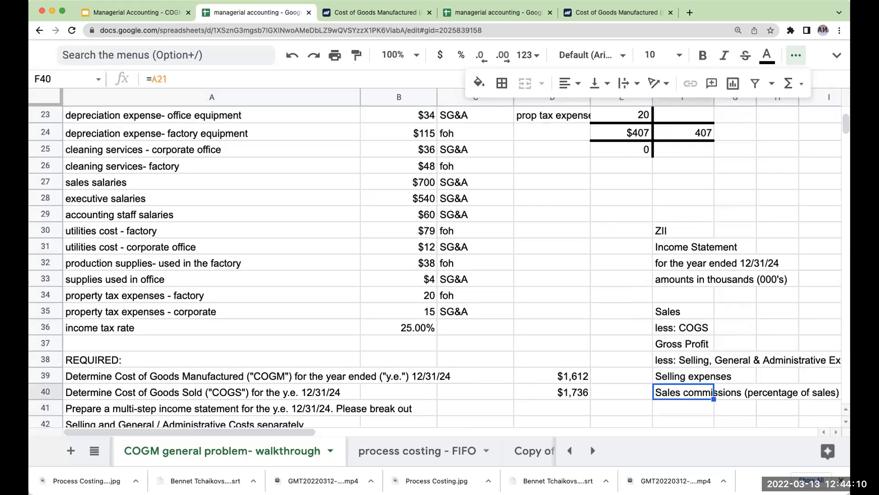
{"action": "type", "text": "sales commissions"}
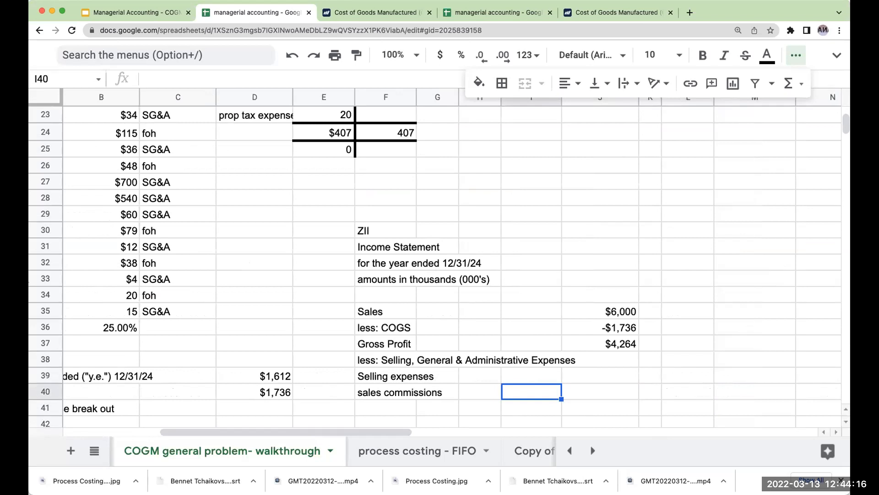
Step: Enter sales commissions of $360 as =J35*.06 with a '6000*.06 = 360' note
{"action": "type", "text": "=J35"}
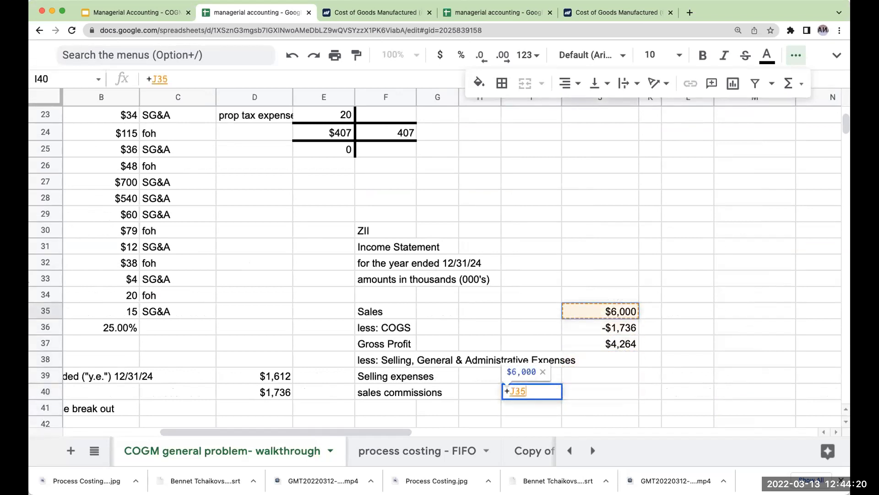
{"action": "type", "text": "*."}
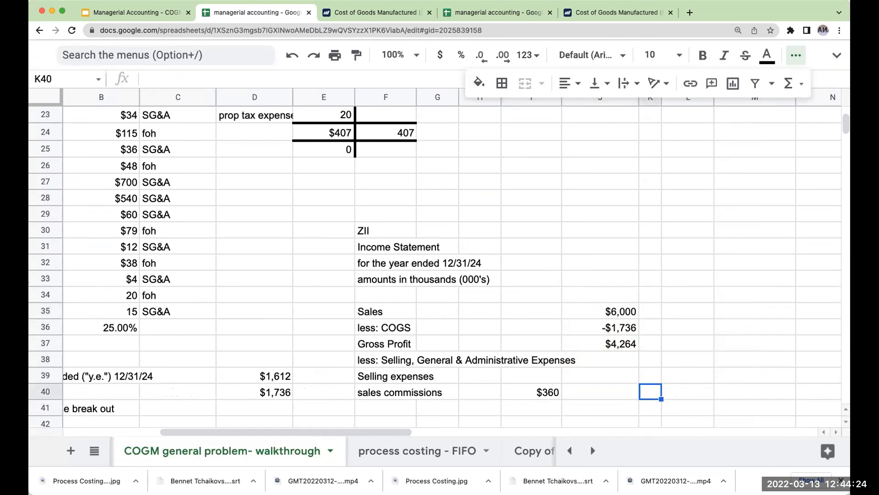
{"action": "type", "text": "6000*"}
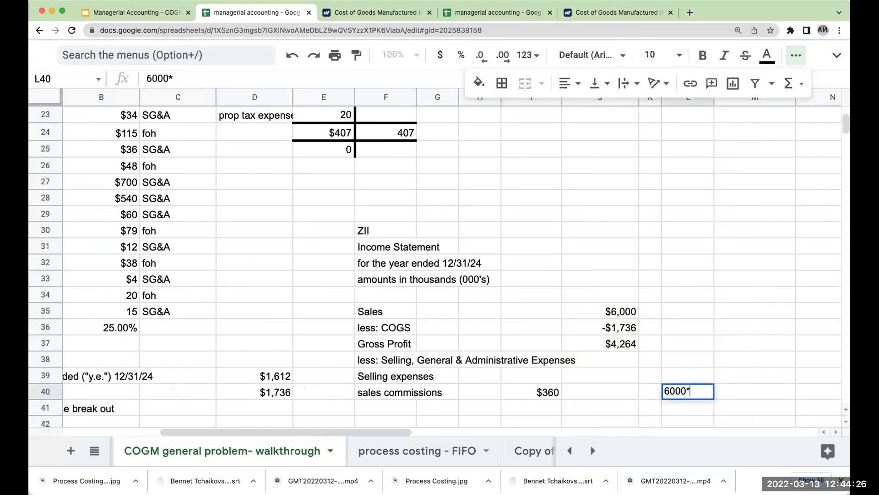
{"action": "type", "text": "."}
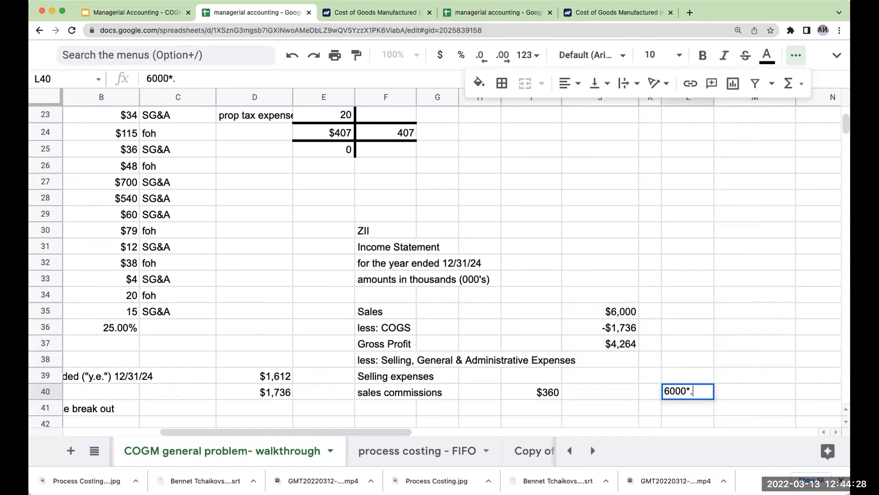
{"action": "type", "text": "06"}
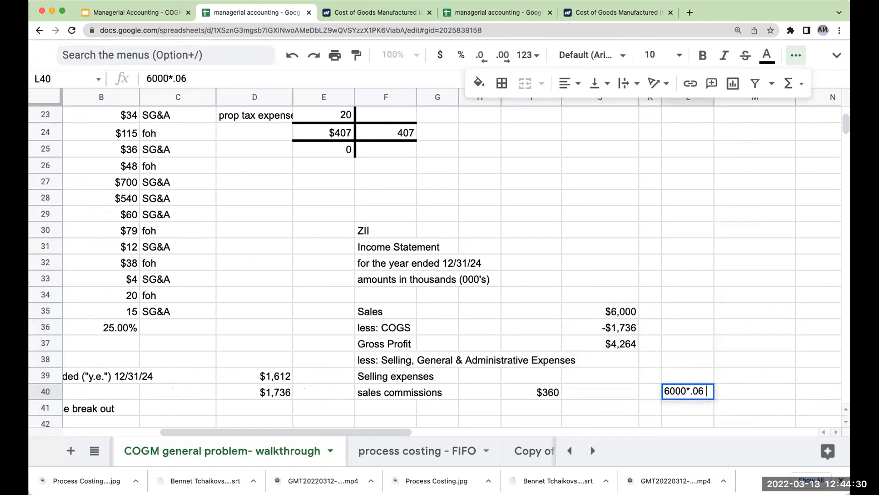
{"action": "key", "text": "enter"}
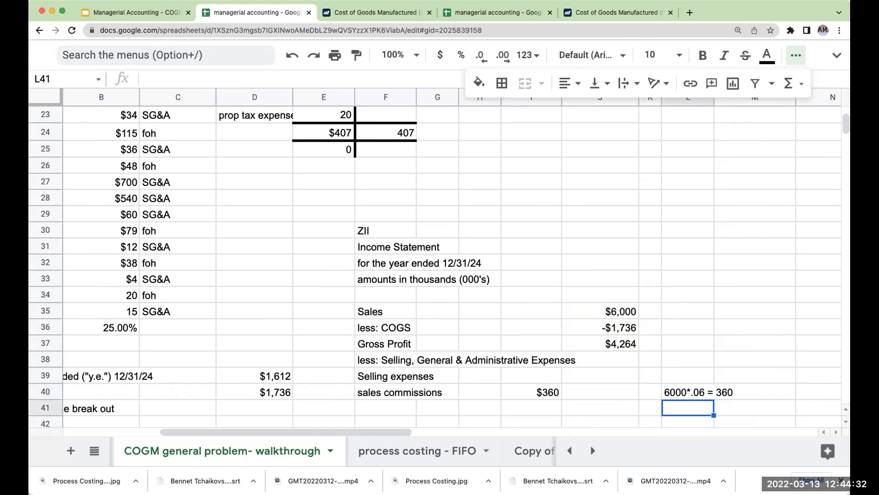
{"action": "left_click", "coordinate": [385, 408]}
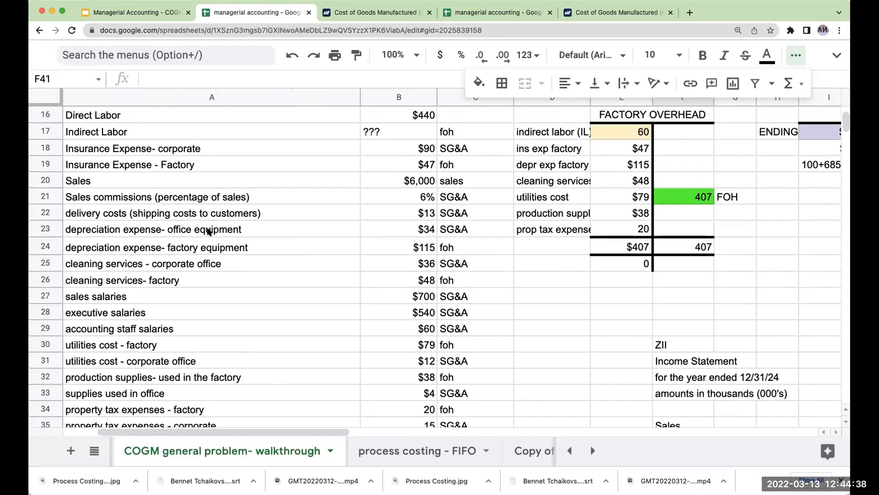
Step: Mark Sales and Sales commissions with x and corporate insurance expense with O
{"action": "left_click", "coordinate": [212, 97]}
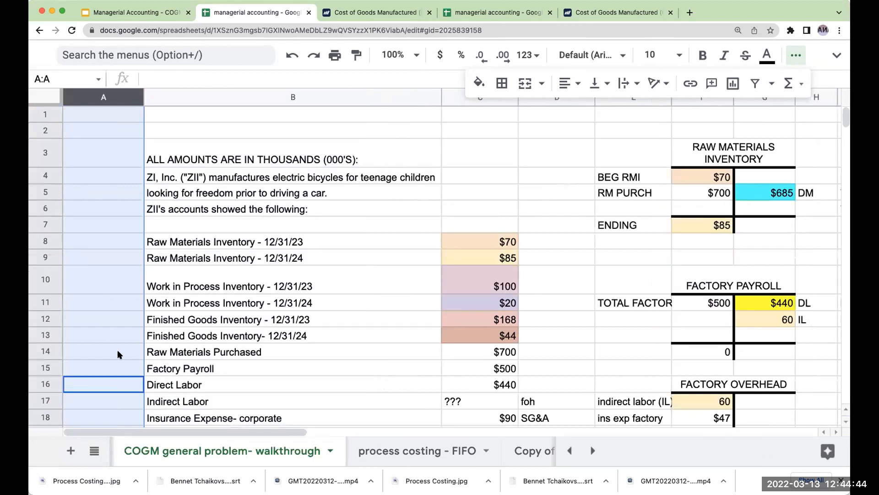
{"action": "scroll", "scroll_direction": "down", "scroll_amount": 3}
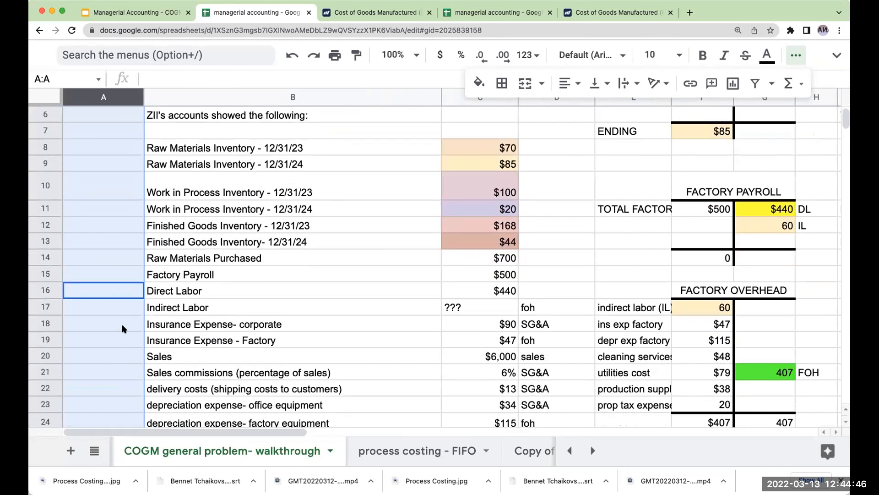
{"action": "left_click", "coordinate": [103, 387]}
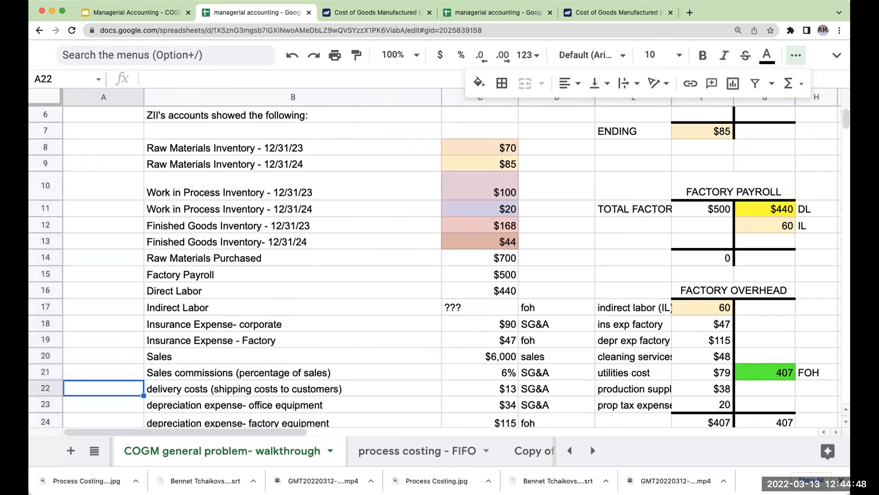
{"action": "type", "text": "x"}
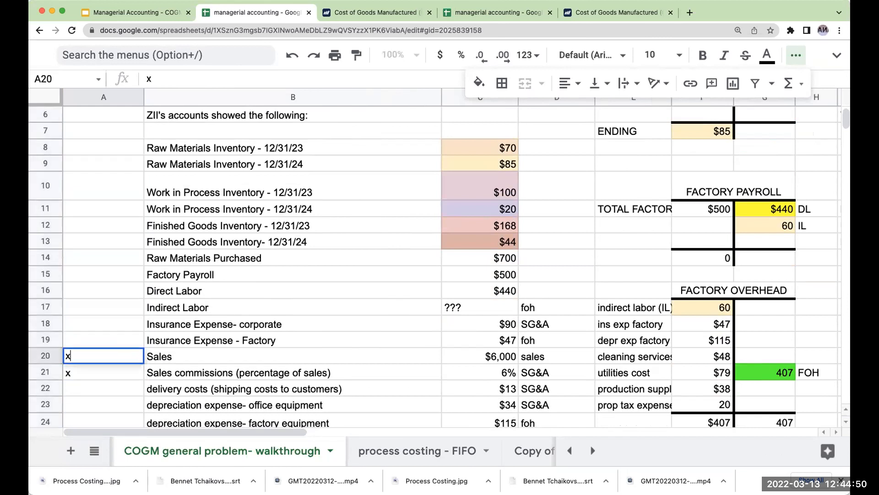
{"action": "left_click", "coordinate": [103, 323]}
{"action": "type", "text": "O"}
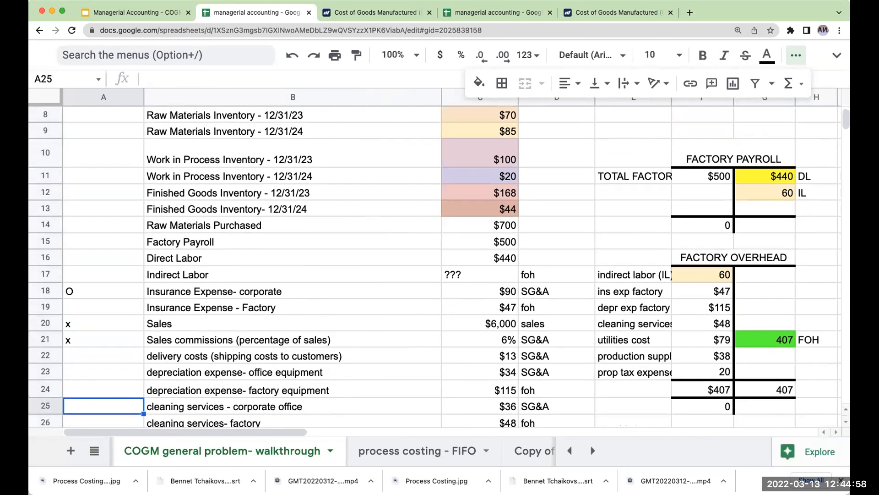
{"action": "scroll", "scroll_direction": "down", "scroll_amount": 3}
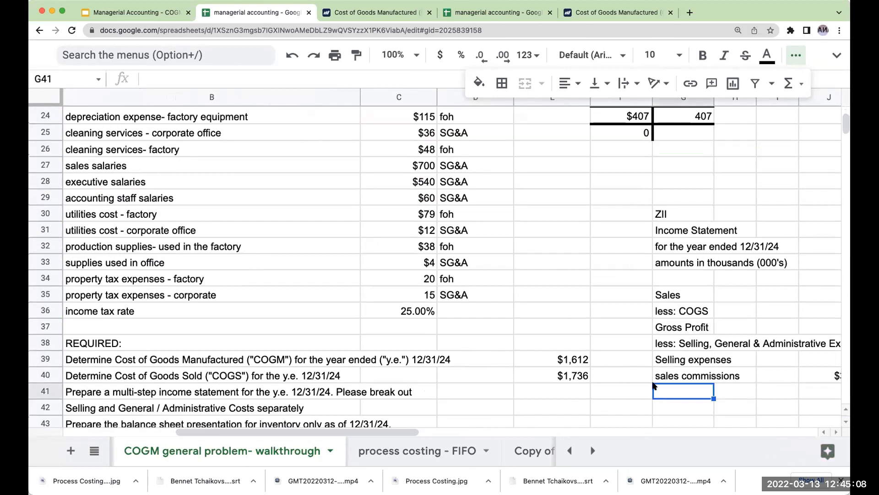
{"action": "mouse_move", "coordinate": [651, 382]}
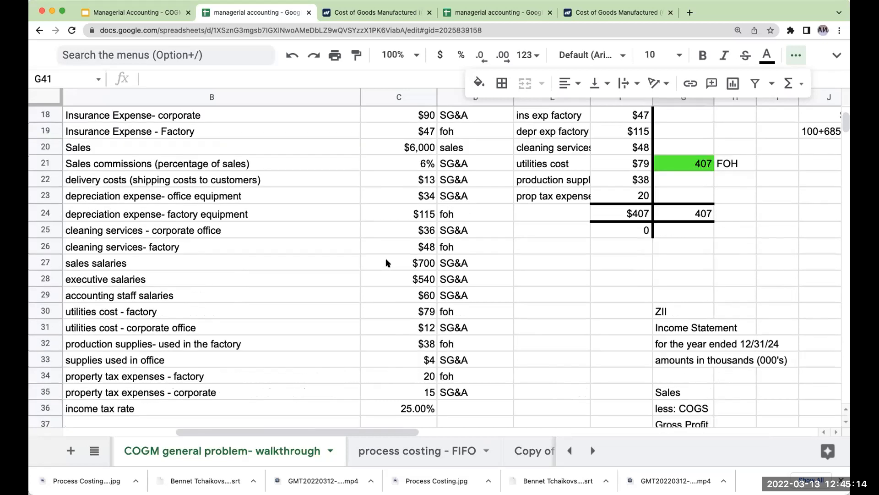
Step: Add a 'delivery costs - to customers' line and tag accounts 'x- sales' and 'x- selling exp'
{"action": "type", "text": "delivery"}
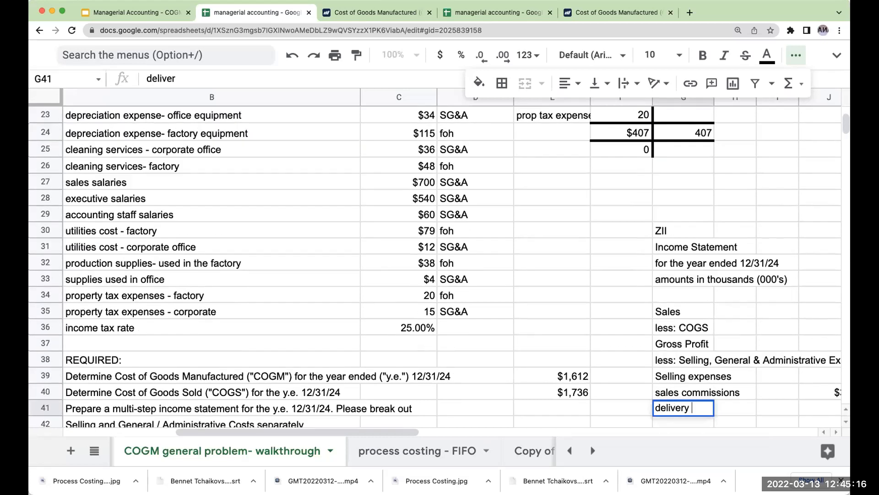
{"action": "type", "text": "costs - to customers"}
{"action": "left_click", "coordinate": [820, 408]}
{"action": "type", "text": "+"}
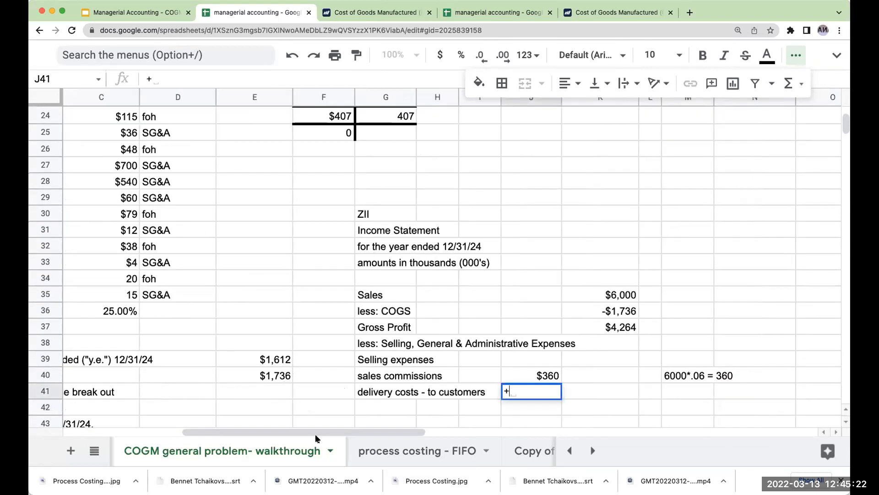
{"action": "scroll", "scroll_direction": "left", "scroll_amount": 3}
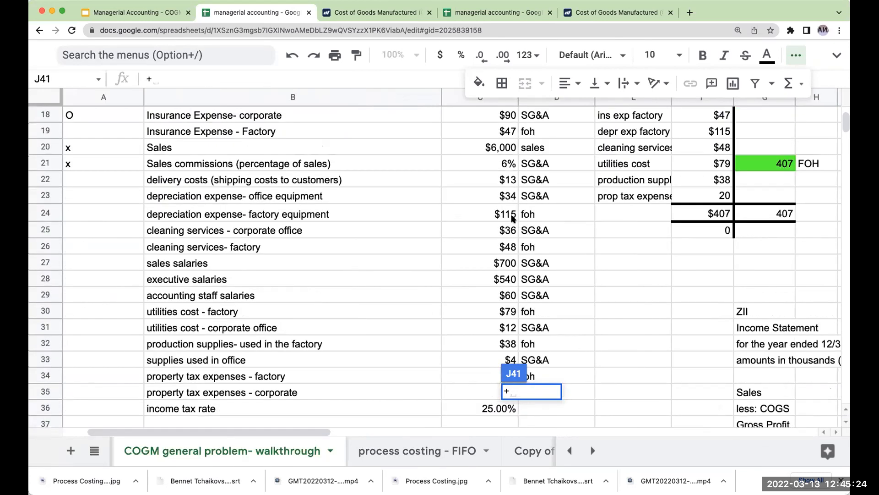
{"action": "mouse_move", "coordinate": [308, 185]}
{"action": "type", "text": "-"}
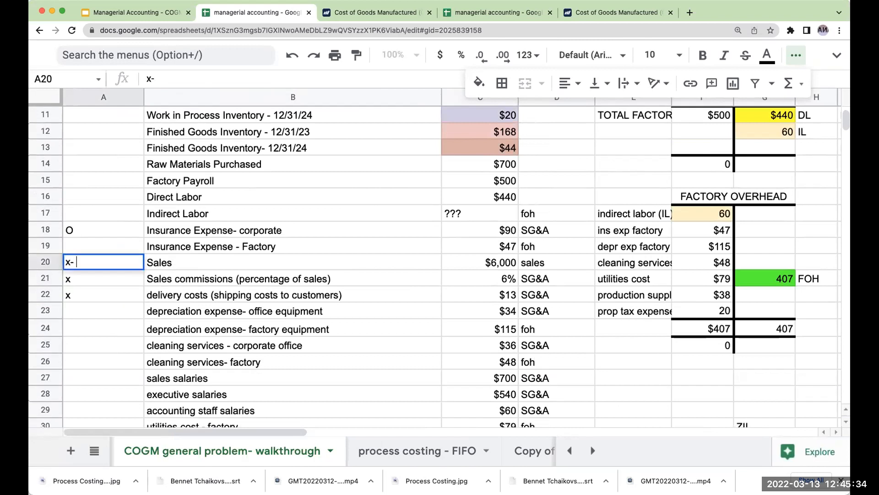
{"action": "type", "text": "sales"}
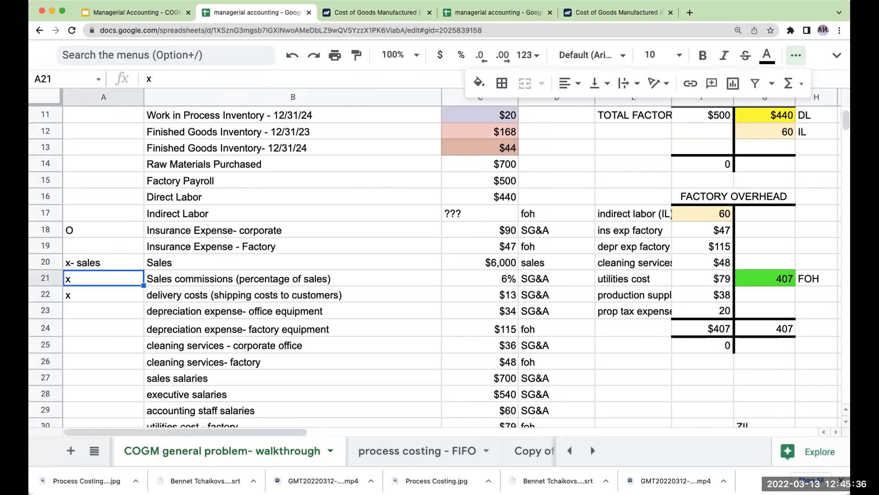
{"action": "type", "text": "- selling exp"}
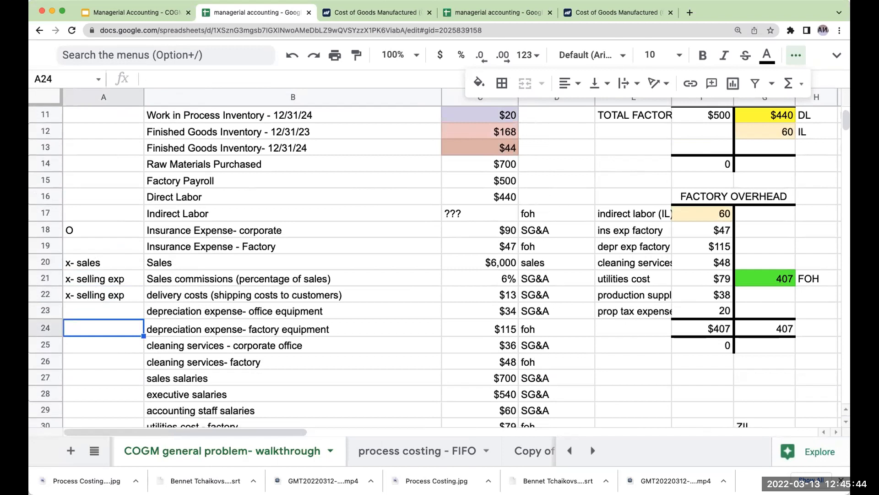
Step: Tag the sales salaries account in A27 with 'x- selling exp'
{"action": "left_click", "coordinate": [103, 310]}
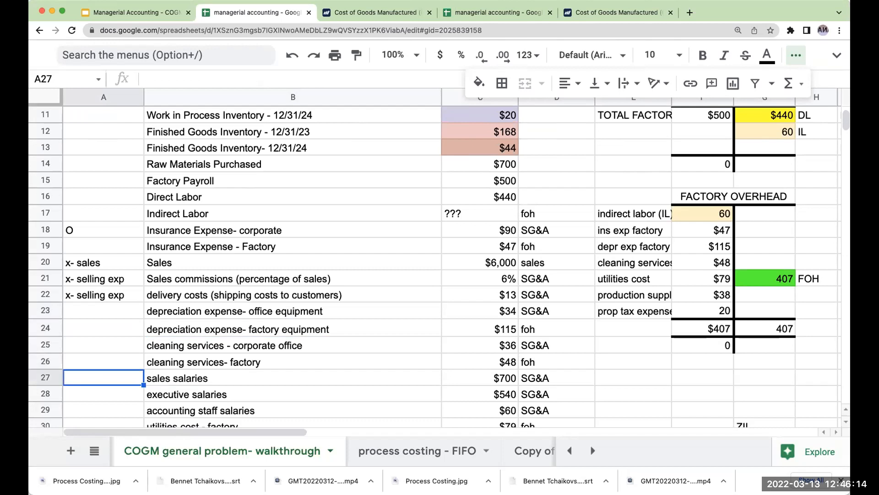
{"action": "type", "text": "x- selling exp"}
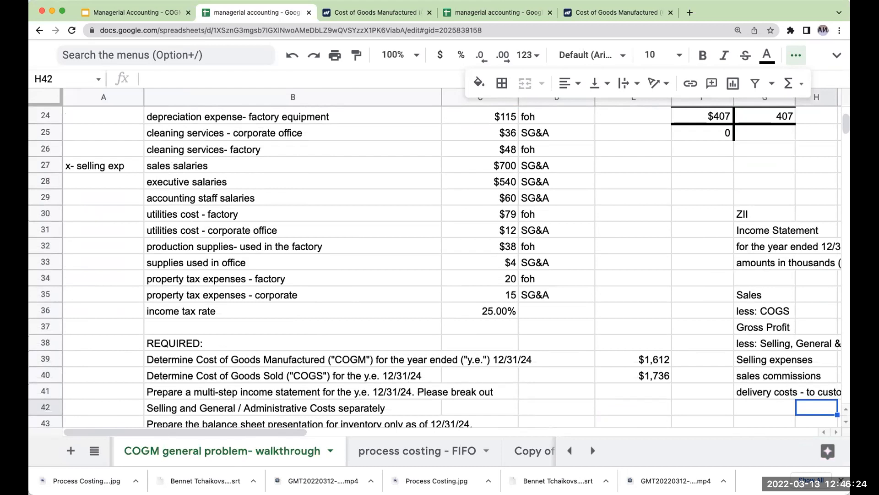
Step: Add a sales salaries line of $700 to the selling expenses
{"action": "type", "text": "sales salaries"}
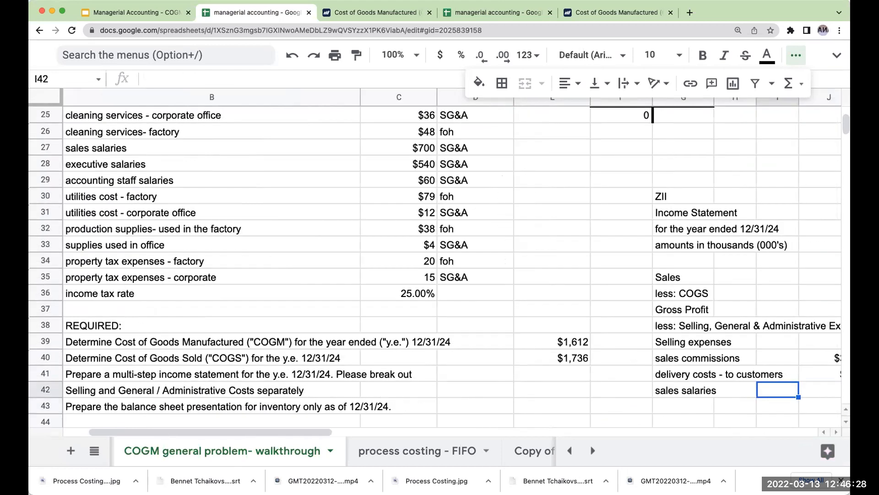
{"action": "scroll", "scroll_direction": "right", "scroll_amount": 3}
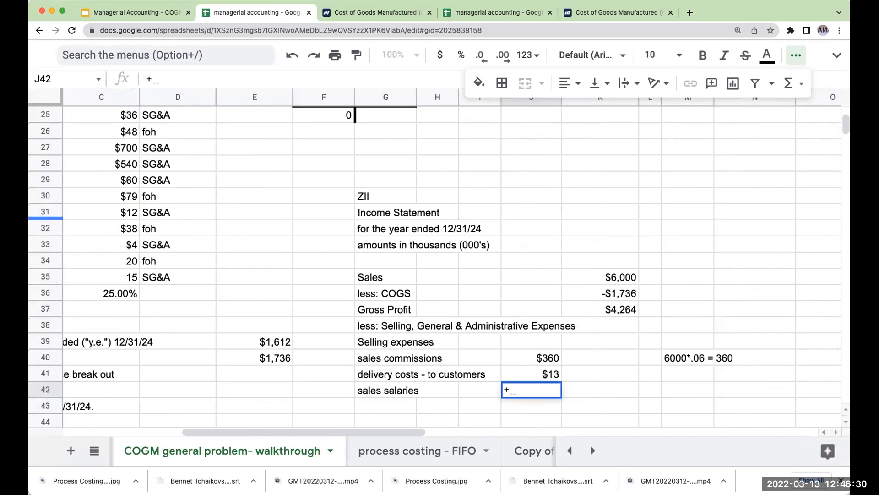
{"action": "type", "text": "700"}
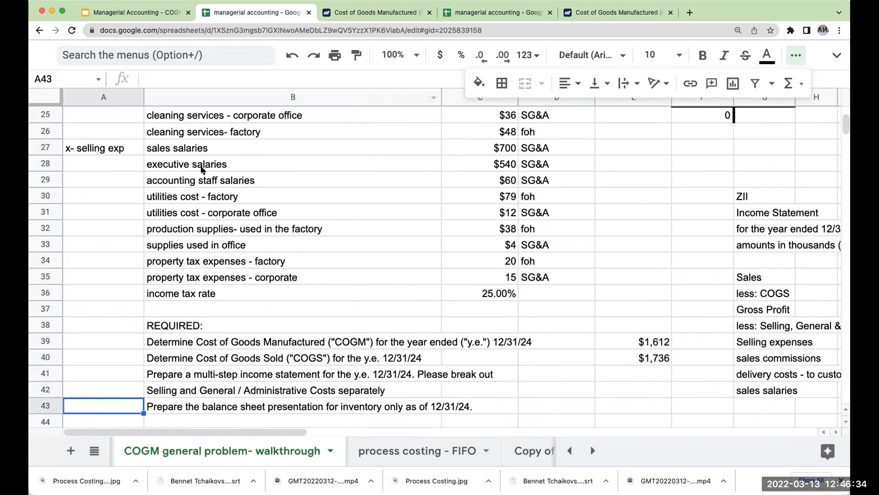
{"action": "left_click", "coordinate": [187, 164]}
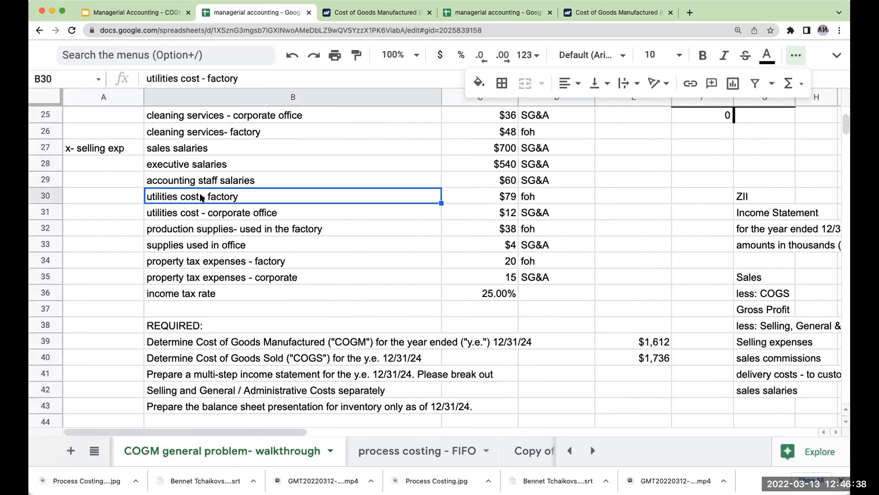
Step: Total selling expenses at $1,073 and begin a general & admin expenses label
{"action": "left_click", "coordinate": [292, 276]}
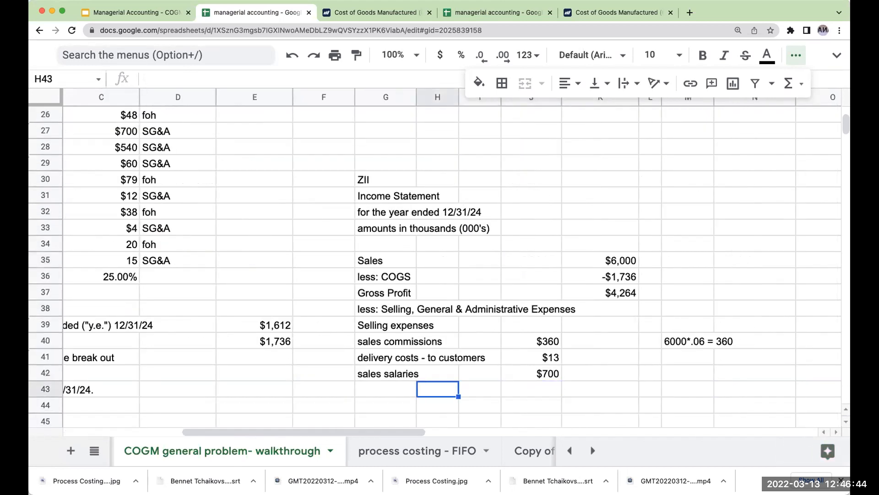
{"action": "type", "text": "total selli"}
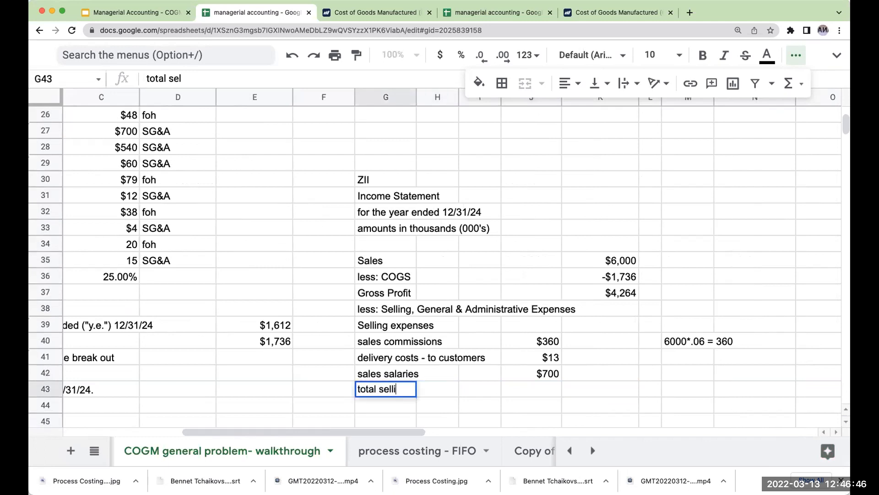
{"action": "key", "text": "enter"}
{"action": "type", "text": "+J42"}
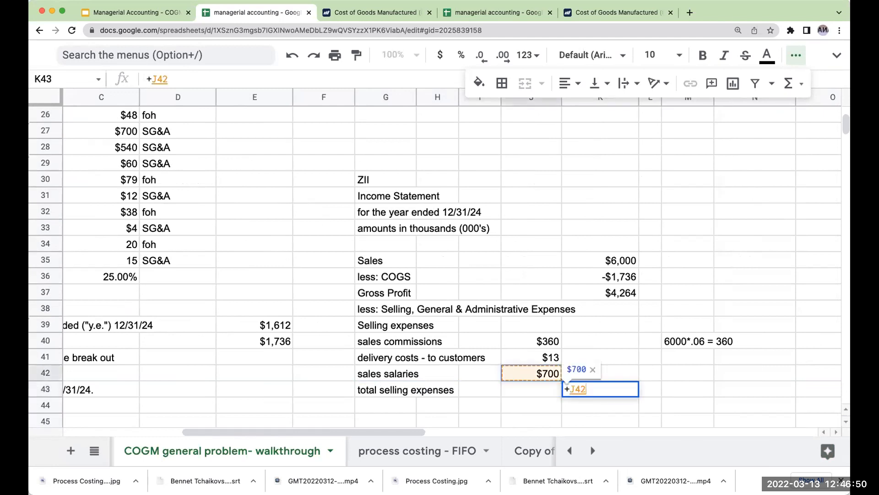
{"action": "key", "text": "Enter"}
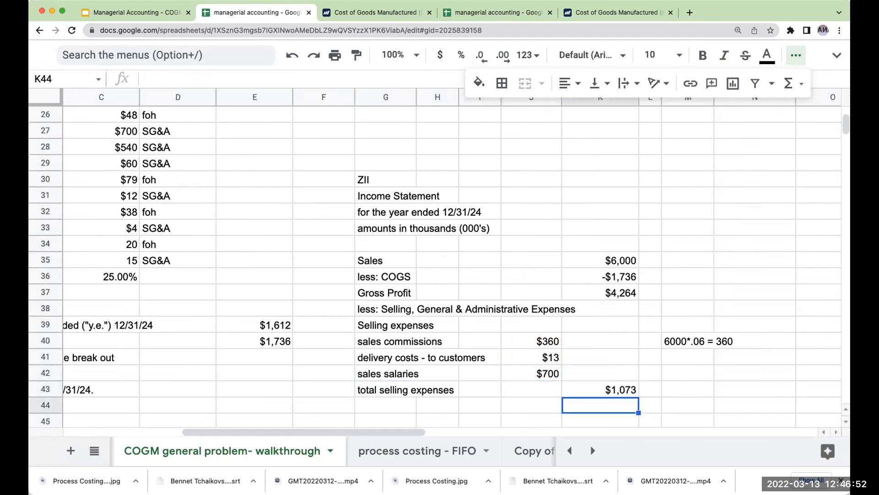
{"action": "left_click", "coordinate": [530, 389]}
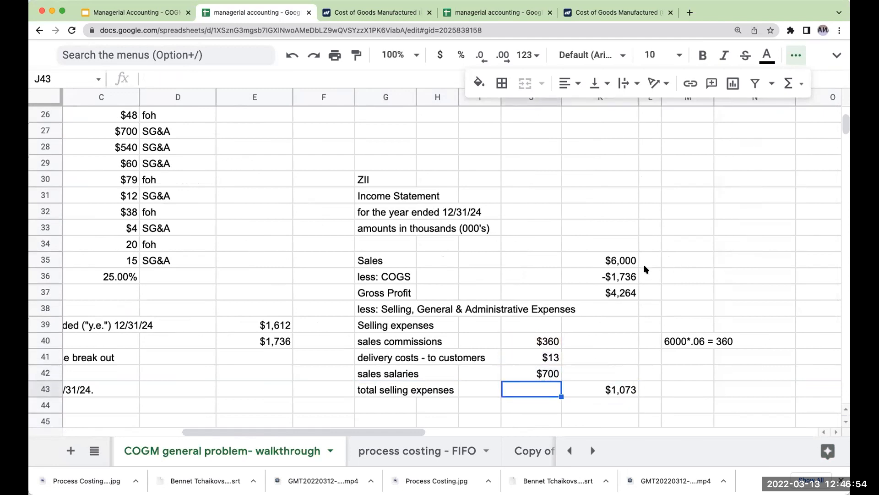
{"action": "left_click", "coordinate": [687, 341]}
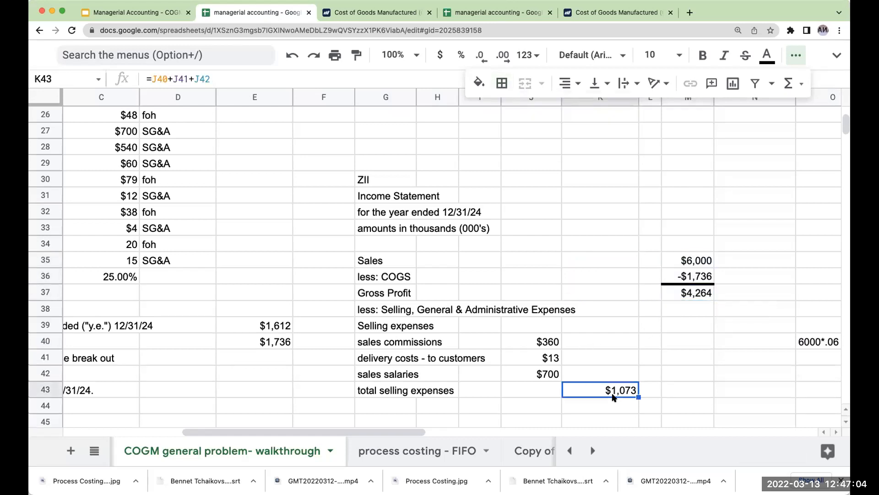
{"action": "type", "text": "general & admin expenses"}
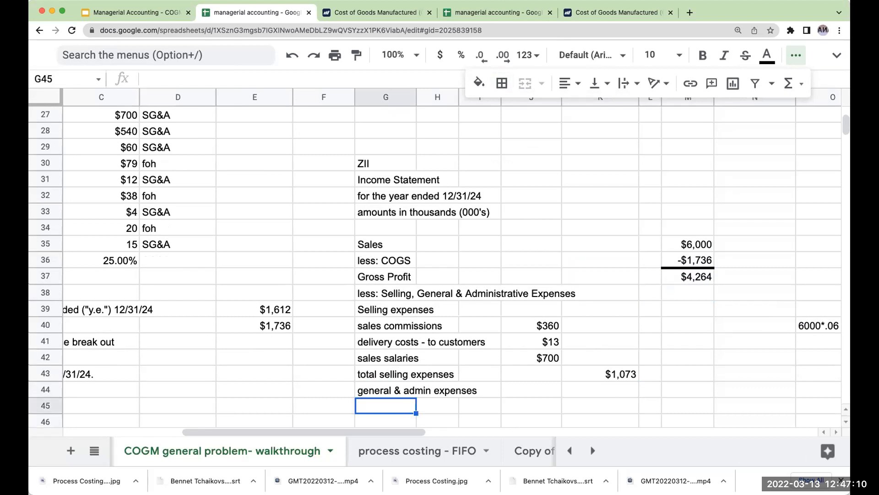
Step: Add Insurance Expense- corporate (=C18) and reference the remaining G&A labels from column B into G46:G52
{"action": "type", "text": "+"}
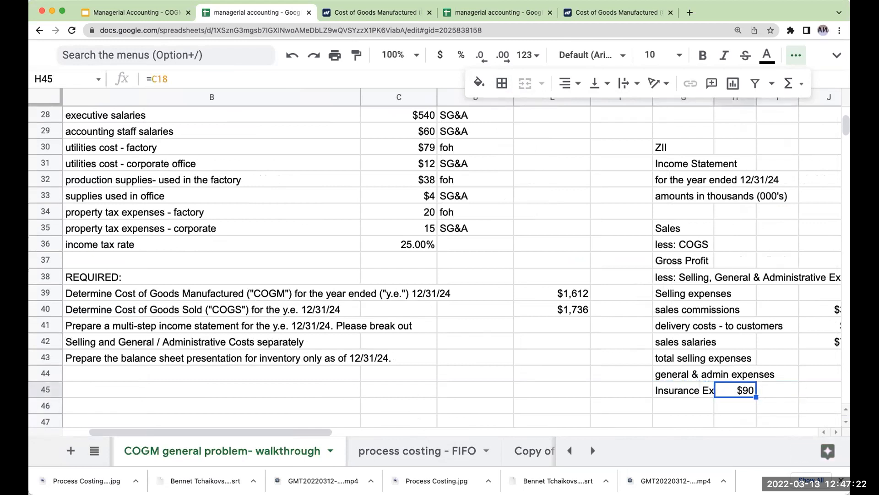
{"action": "scroll", "scroll_direction": "right", "scroll_amount": 3}
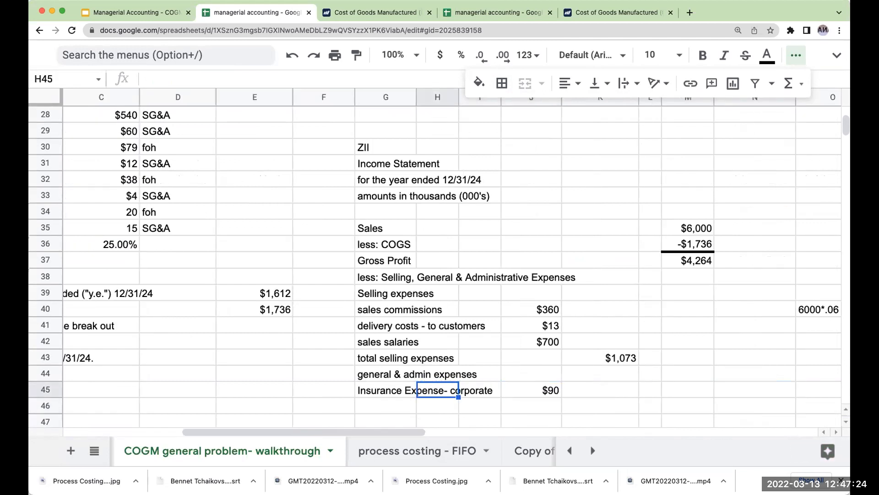
{"action": "left_click", "coordinate": [323, 405]}
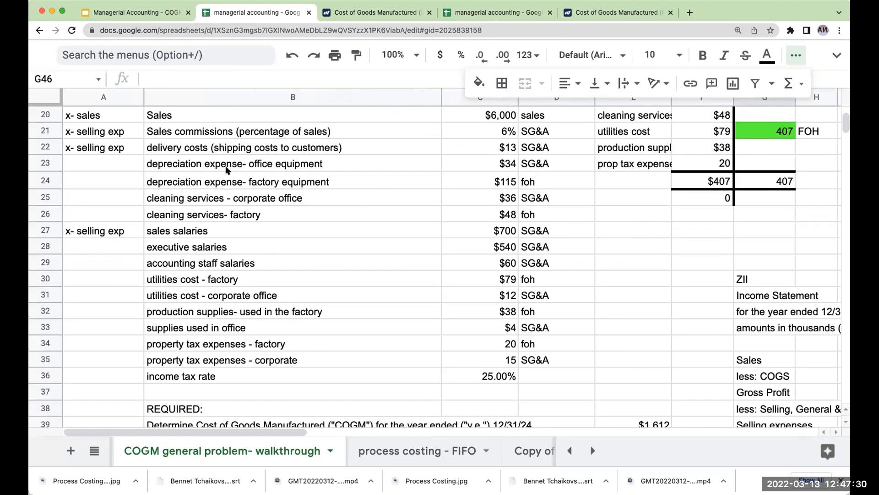
{"action": "left_click", "coordinate": [234, 163]}
{"action": "type", "text": "+"}
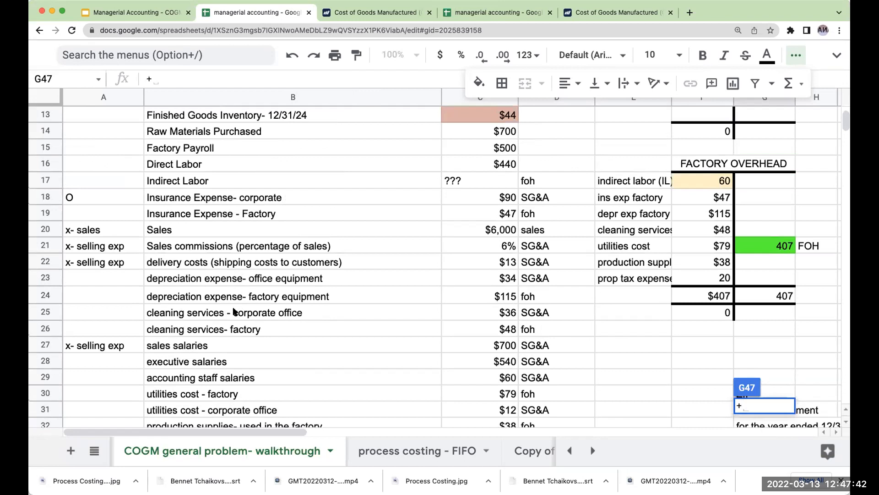
{"action": "mouse_move", "coordinate": [232, 312]}
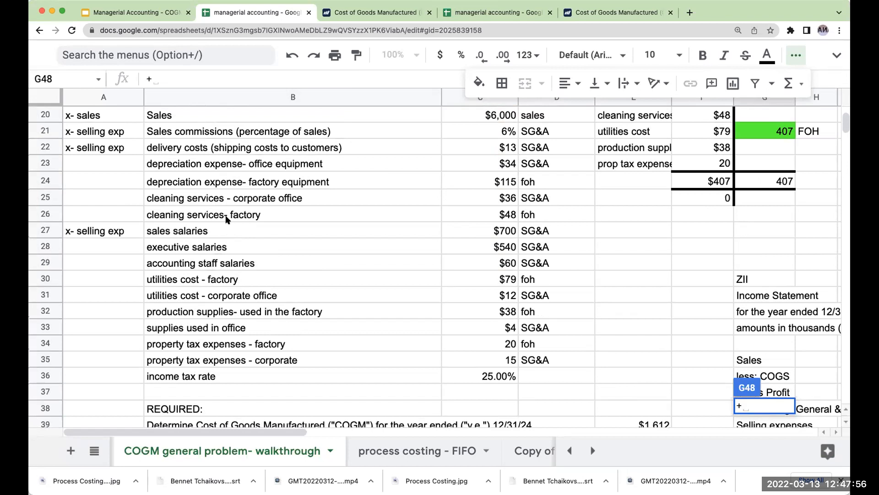
{"action": "scroll", "scroll_direction": "down", "scroll_amount": 3}
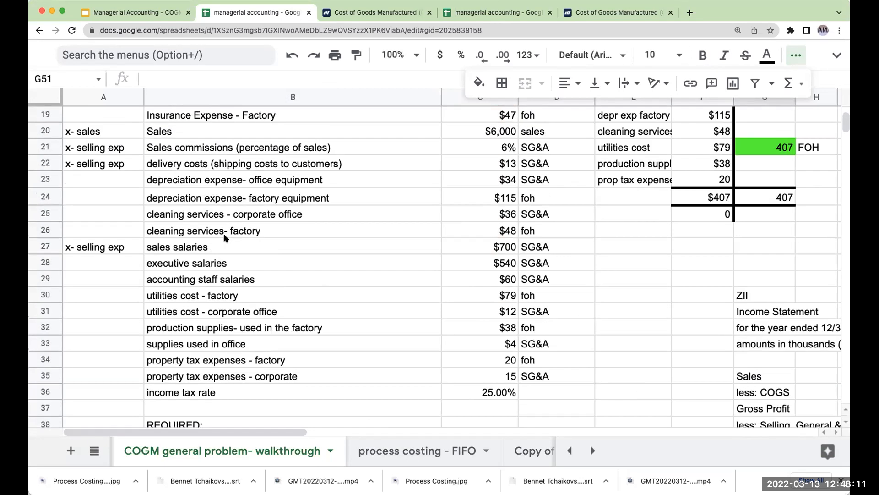
{"action": "mouse_move", "coordinate": [212, 317]}
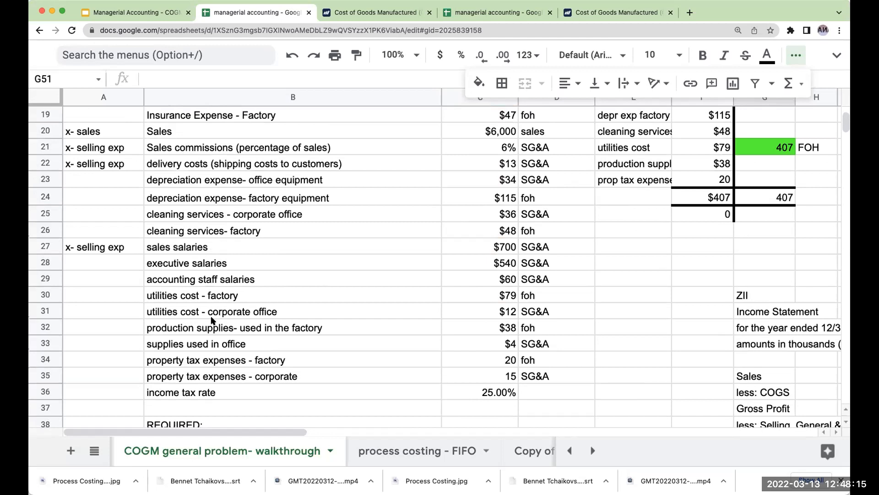
{"action": "scroll", "scroll_direction": "down", "scroll_amount": 3}
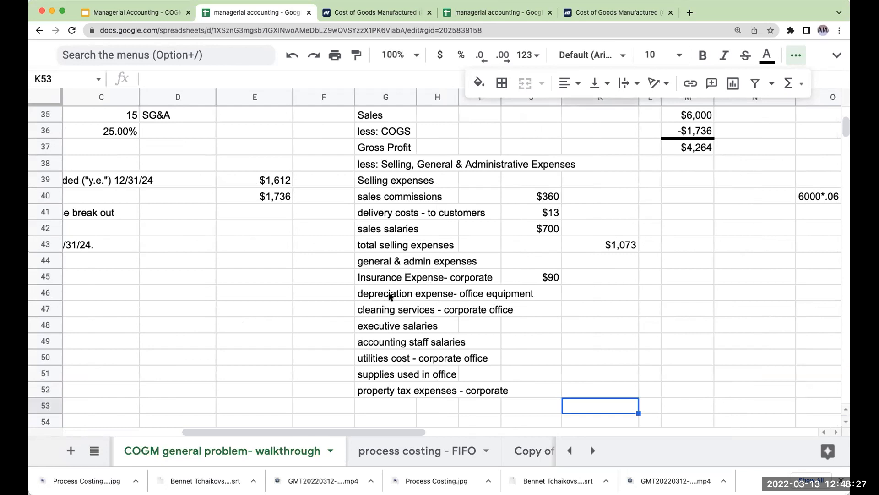
Step: Paste the G&A amounts beside the labels and move them into J46:J52
{"action": "key", "text": "cmd+v"}
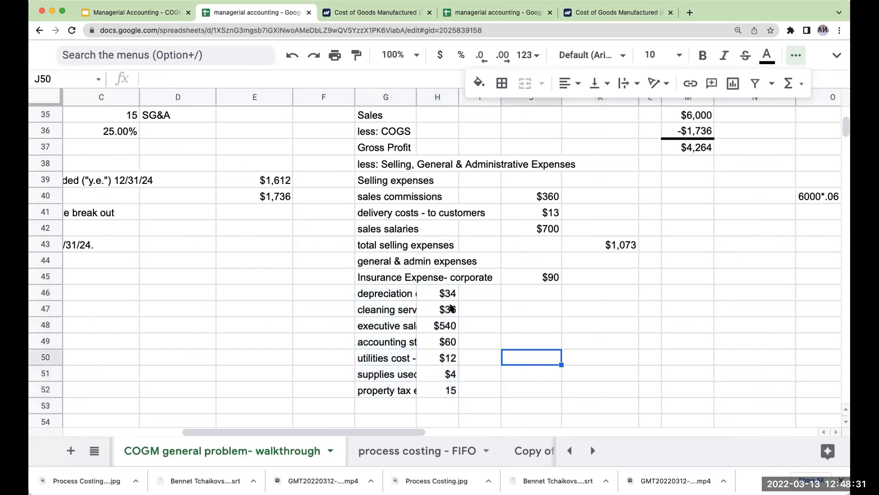
{"action": "left_click_drag", "start_coordinate": [437, 293], "coordinate": [437, 390]}
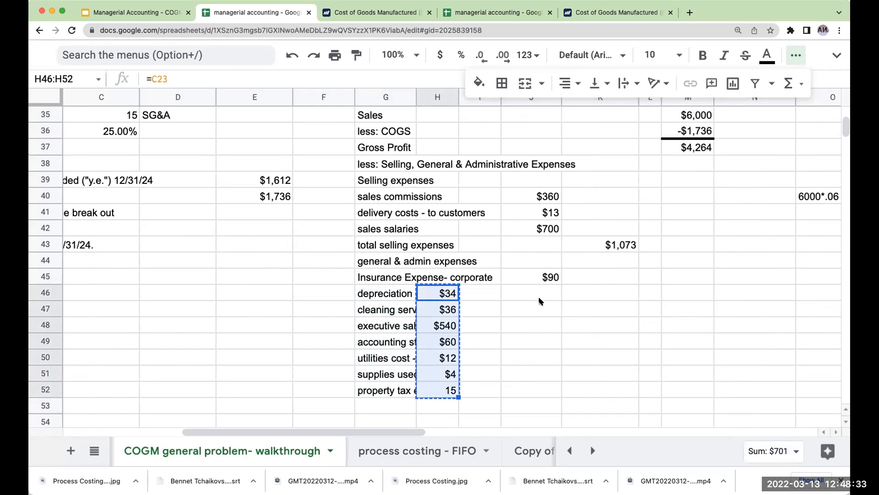
{"action": "left_click", "coordinate": [531, 292]}
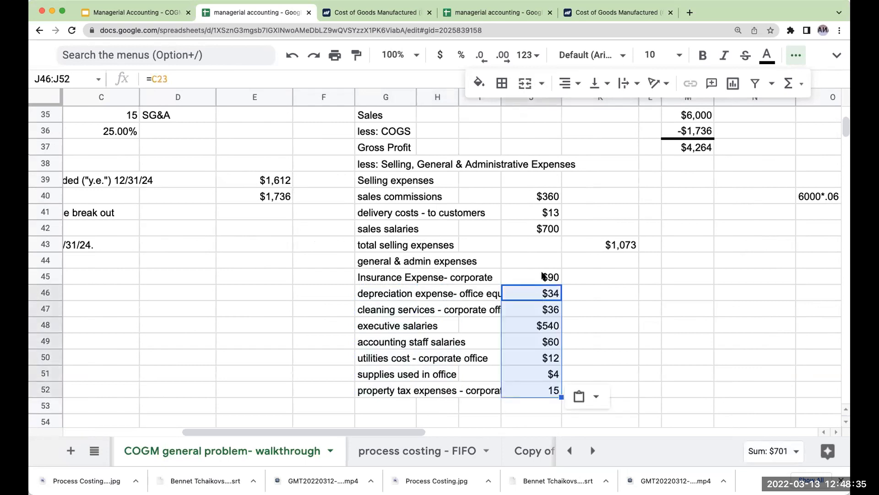
Step: Verify the source formulas for the insurance, cleaning services and property tax amounts
{"action": "left_click", "coordinate": [530, 277]}
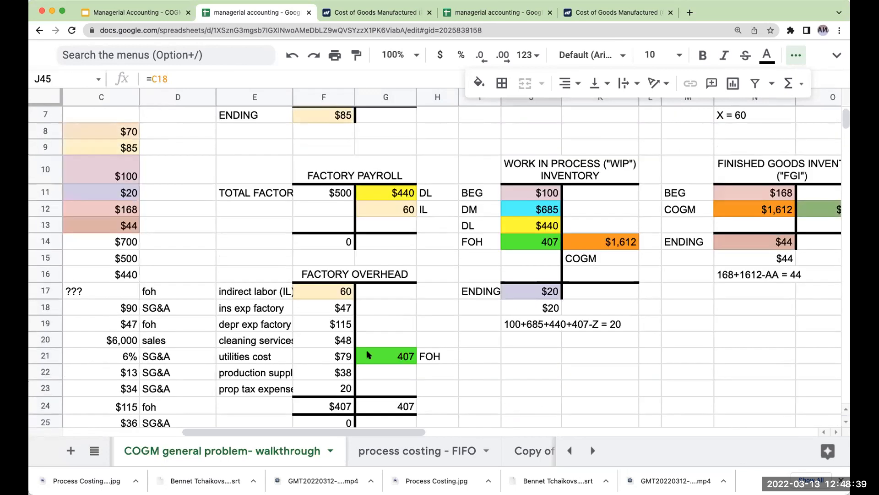
{"action": "scroll", "scroll_direction": "down", "scroll_amount": 3}
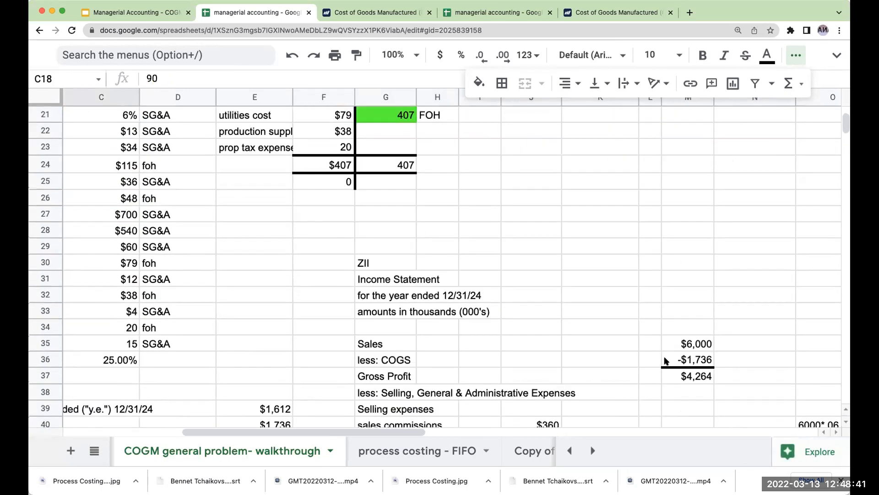
{"action": "scroll", "scroll_direction": "down", "scroll_amount": 3}
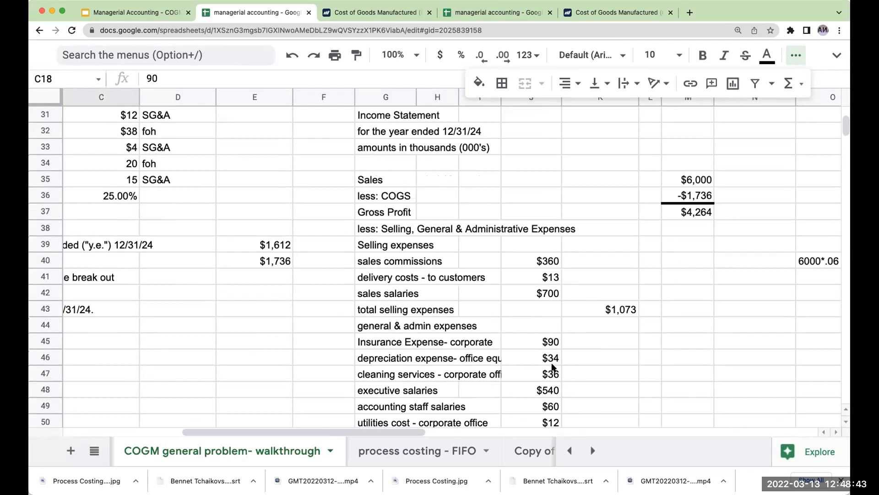
{"action": "left_click", "coordinate": [541, 375]}
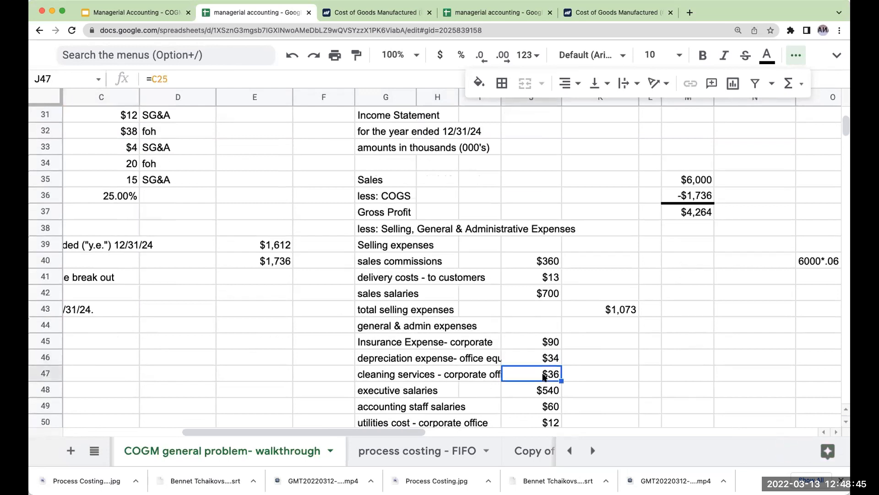
{"action": "scroll", "scroll_direction": "down", "scroll_amount": 3}
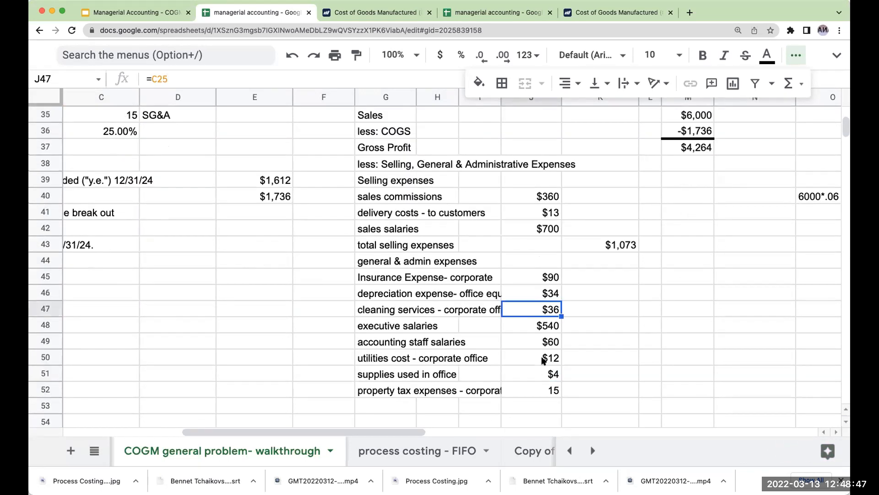
{"action": "left_click", "coordinate": [531, 342]}
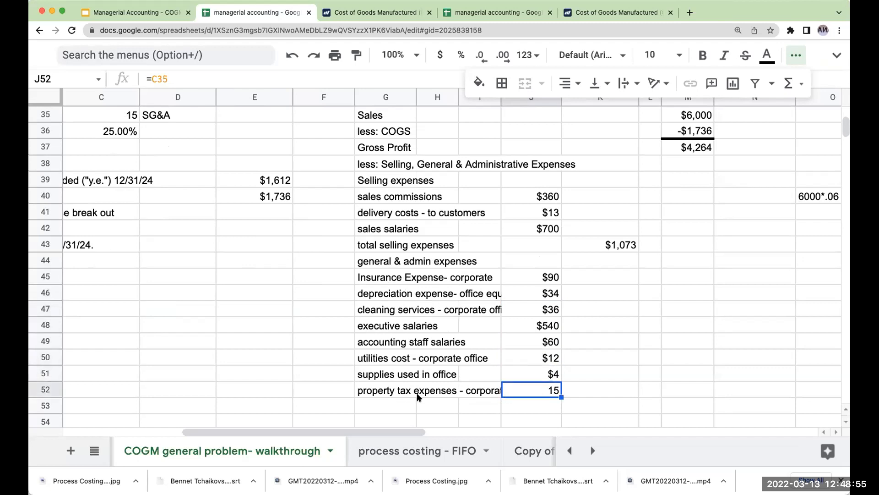
{"action": "left_click", "coordinate": [385, 405]}
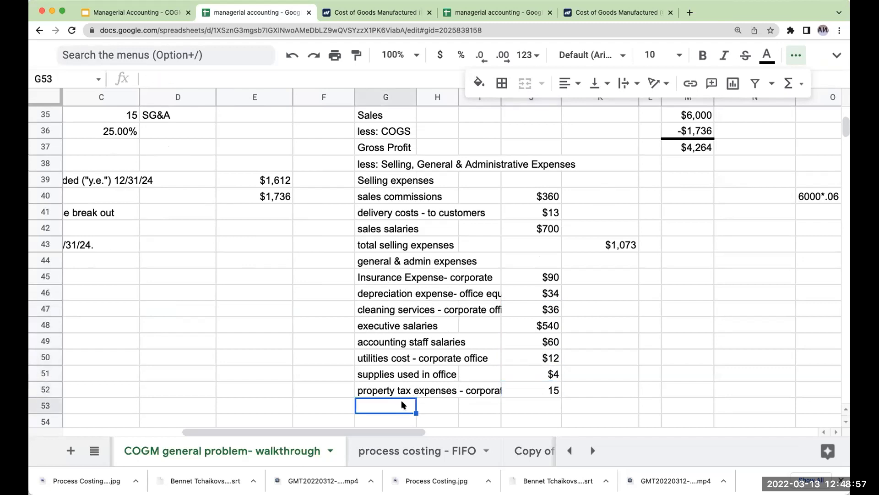
Step: Label row 53 'total general & admin' and total it with =SUM(J45:J52), giving $791
{"action": "type", "text": "total selling expenses"}
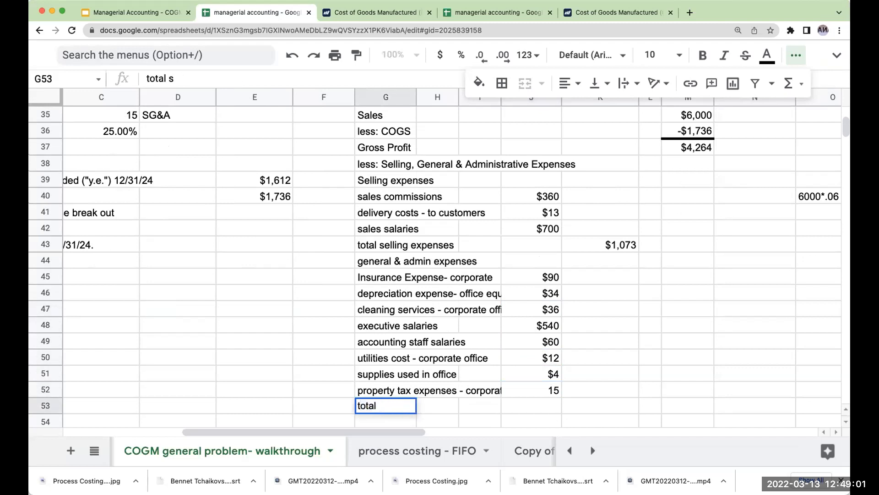
{"action": "type", "text": "general"}
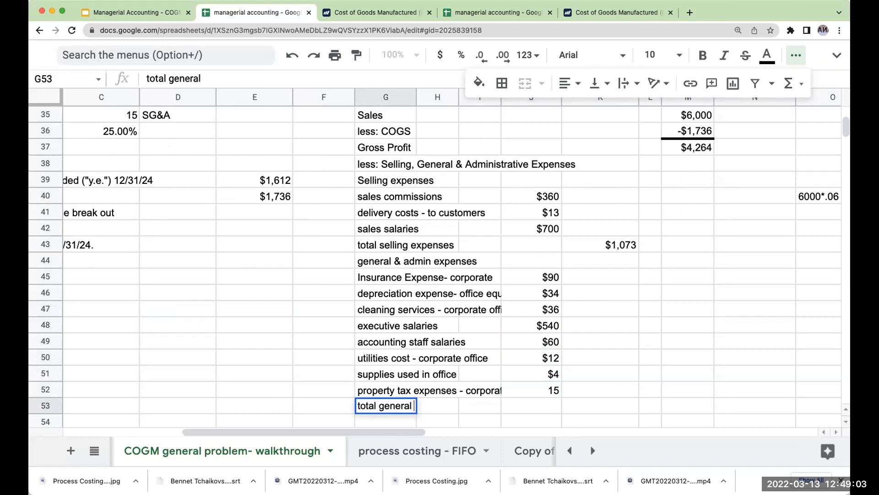
{"action": "type", "text": "& admin expenses"}
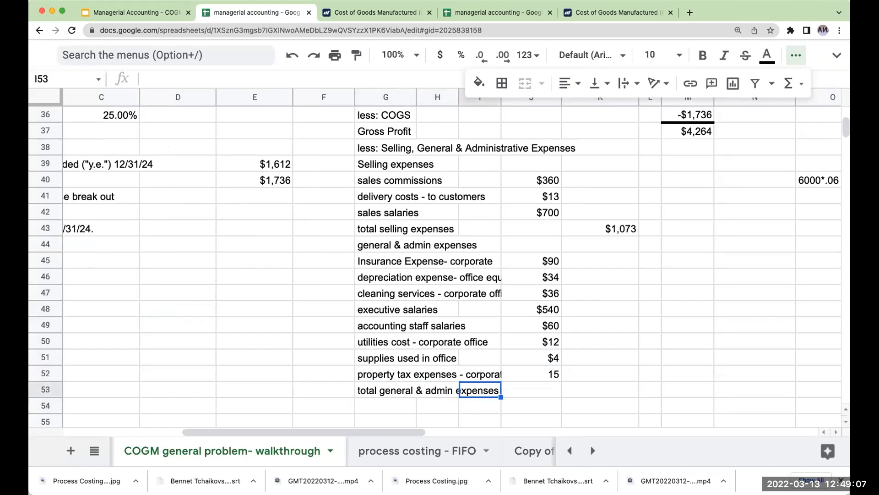
{"action": "type", "text": "=sum(J45:J52)"}
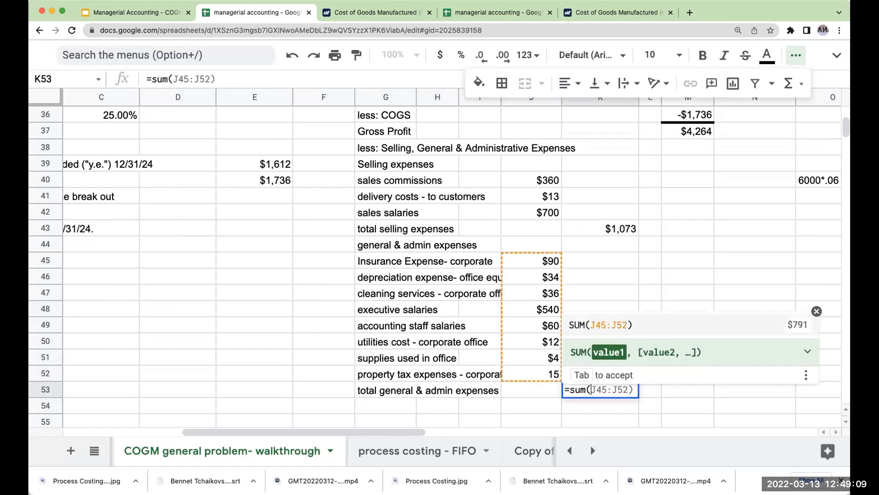
{"action": "key", "text": "Enter"}
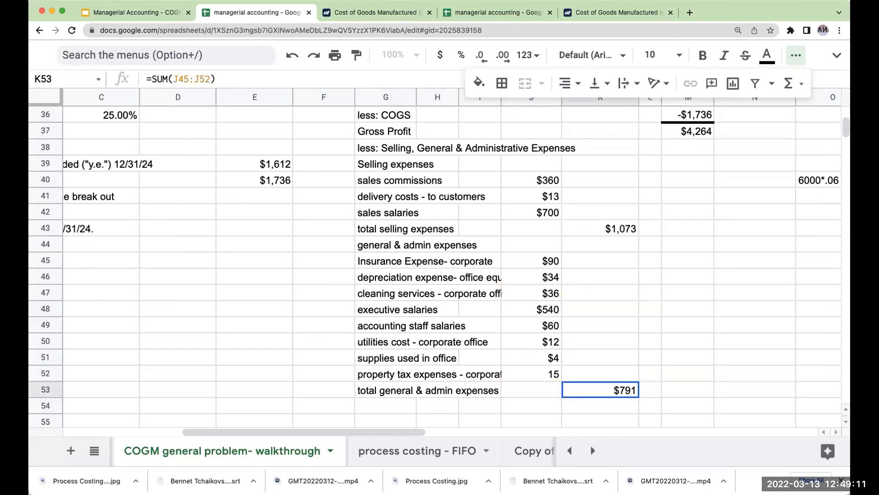
{"action": "double_click", "coordinate": [599, 389]}
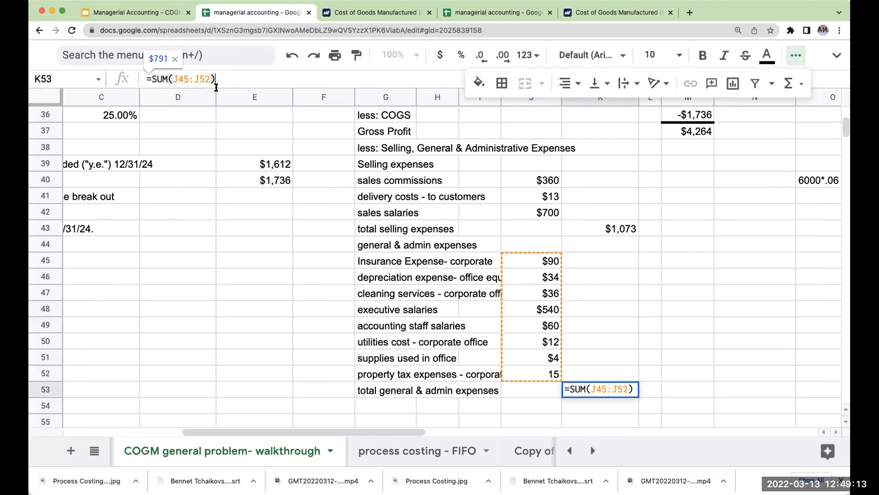
{"action": "key", "text": "enter"}
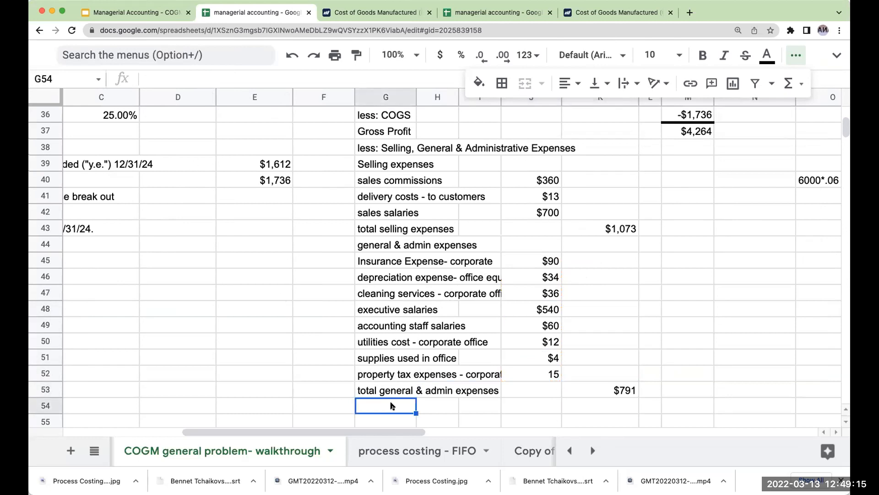
Step: Label G54 'total selling, general & administrative expenses' with M54 adding K43 and K53
{"action": "type", "text": "total selling, general &"}
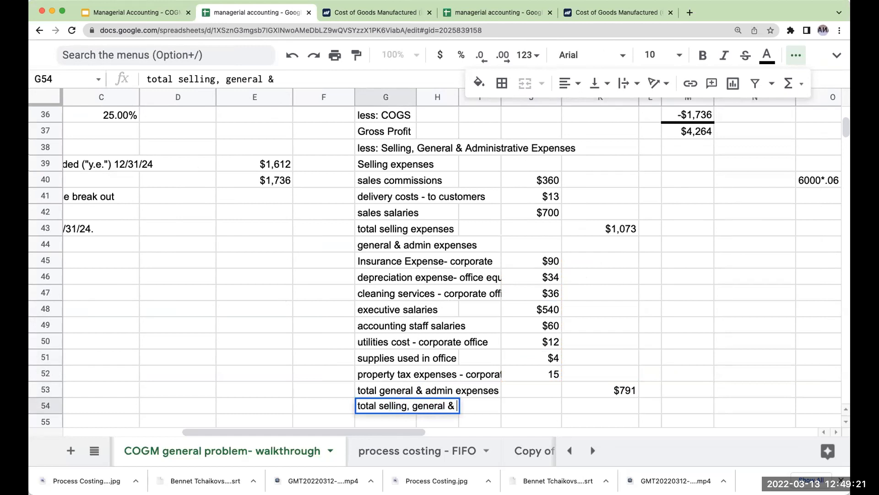
{"action": "type", "text": "administrative"}
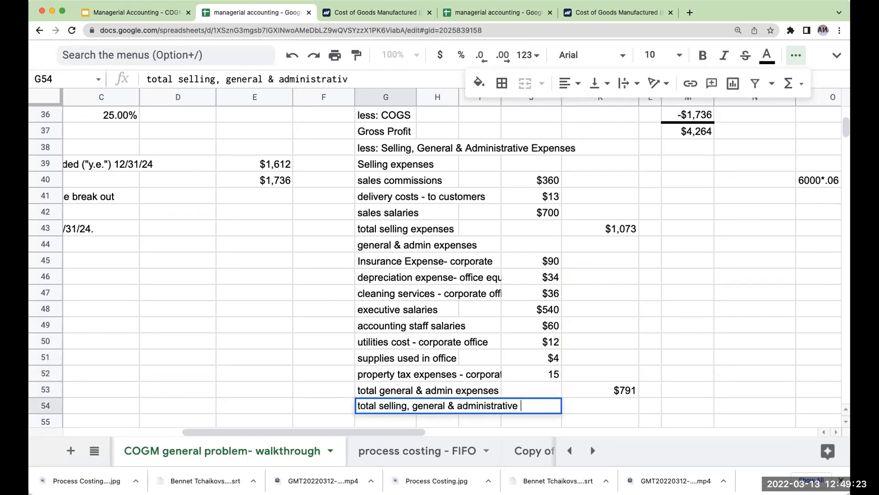
{"action": "type", "text": "expenses"}
{"action": "left_click", "coordinate": [688, 406]}
{"action": "type", "text": "+K53"}
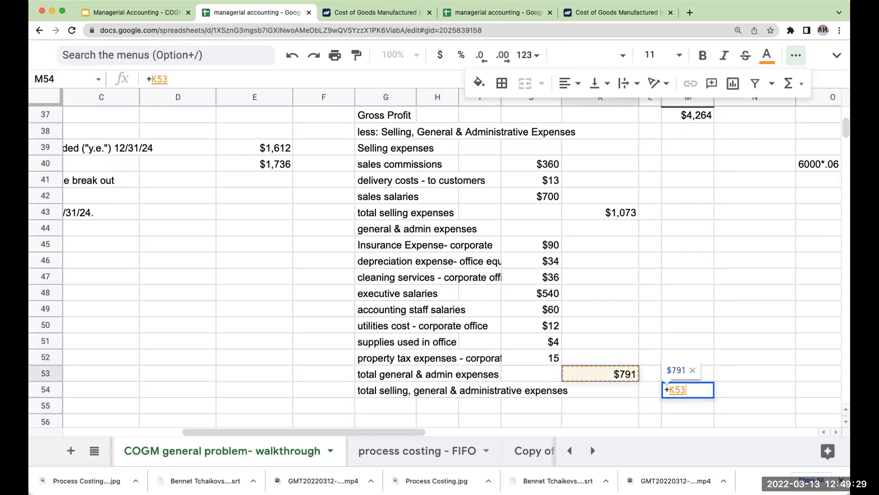
{"action": "left_click", "coordinate": [600, 212]}
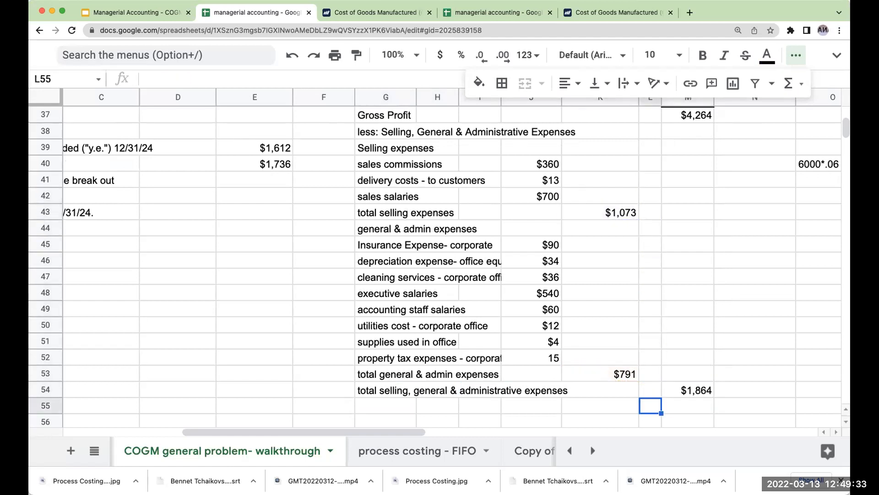
{"action": "type", "text": "operating in"}
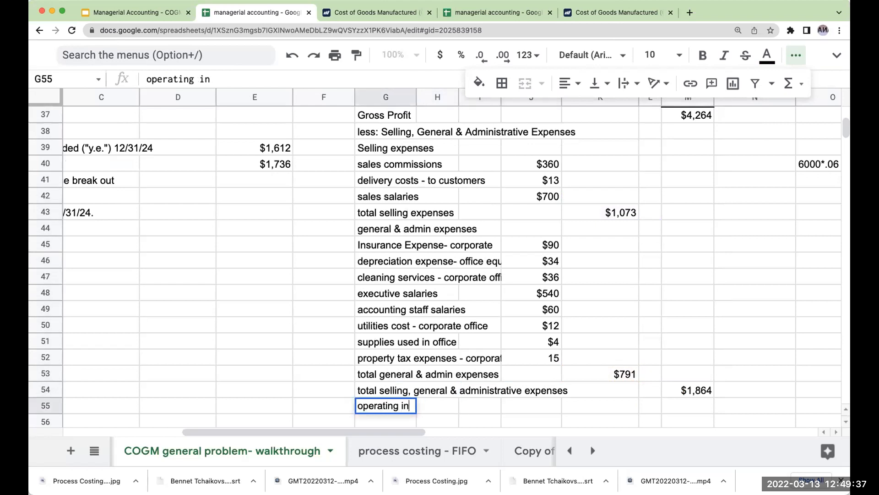
Step: Enter 'operating income (net income before income taxes)' with =M37-M54, showing $2,400
{"action": "type", "text": "come"}
{"action": "left_click", "coordinate": [687, 406]}
{"action": "type", "text": "+M37"}
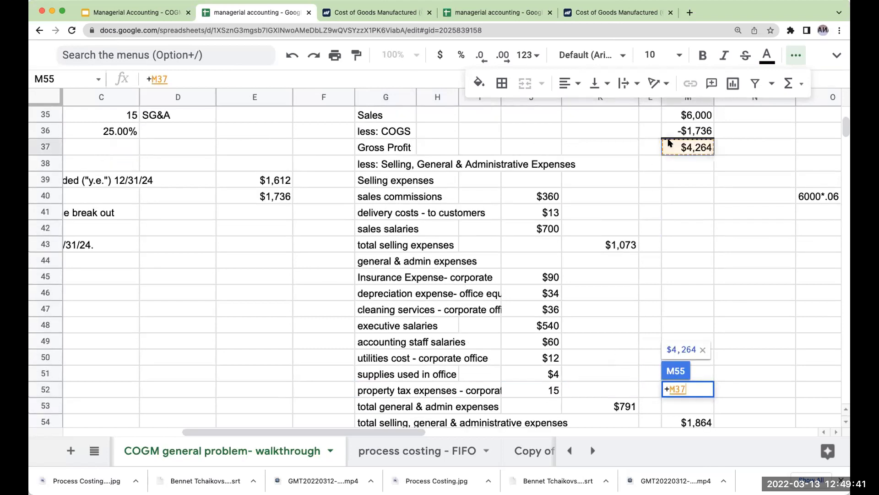
{"action": "type", "text": "-"}
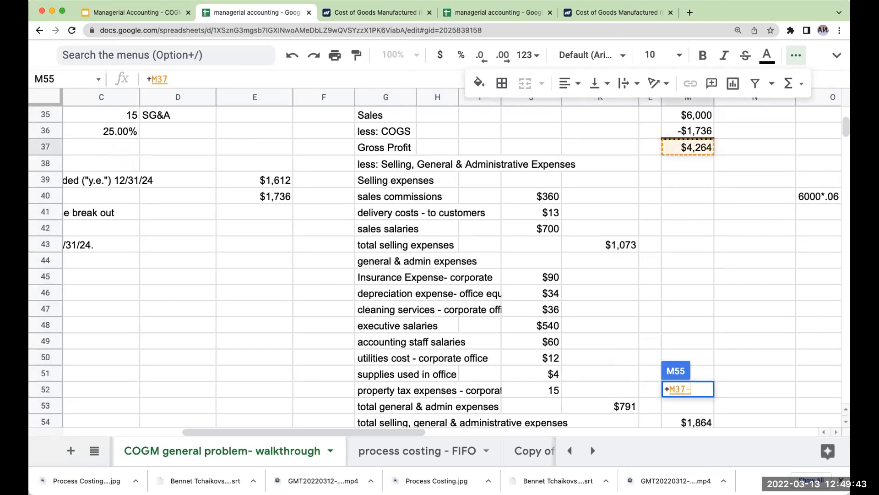
{"action": "type", "text": "-M54"}
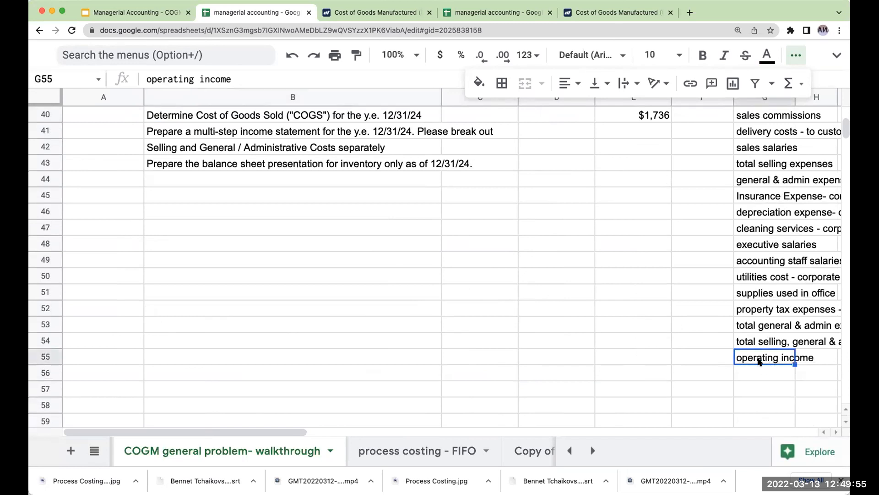
{"action": "scroll", "scroll_direction": "right", "scroll_amount": 3}
{"action": "type", "text": " (net "}
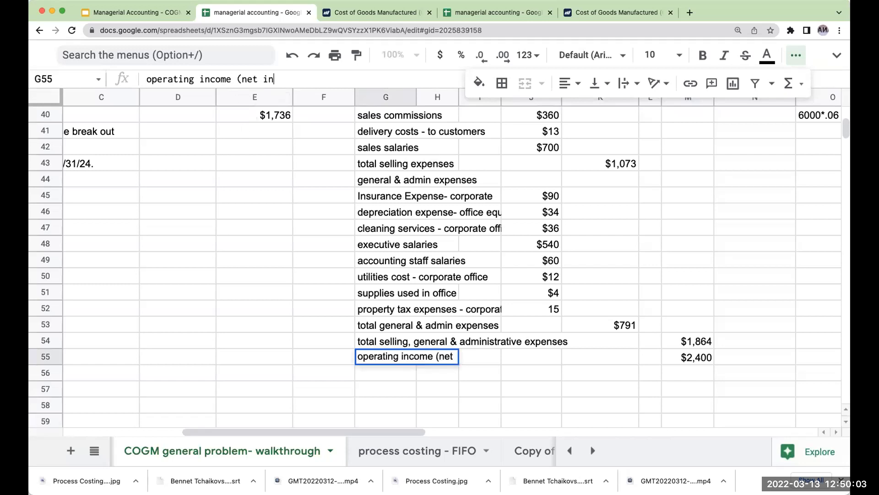
{"action": "type", "text": "income before income"}
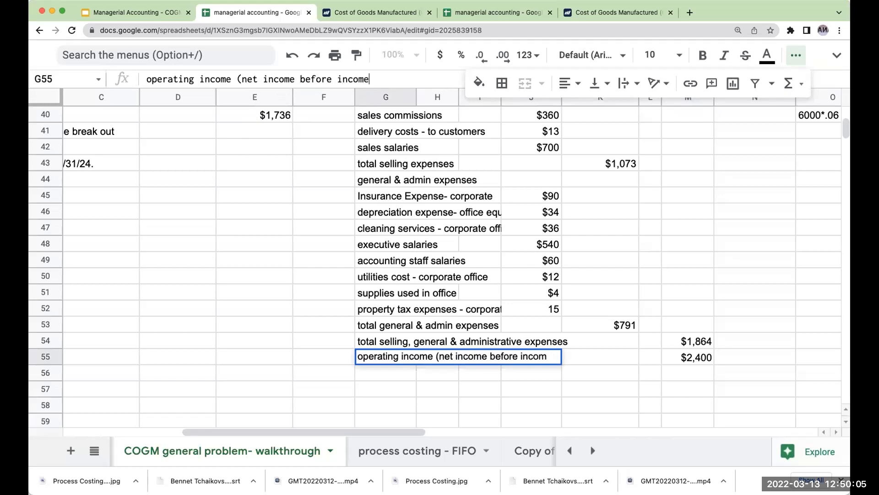
{"action": "key", "text": "enter"}
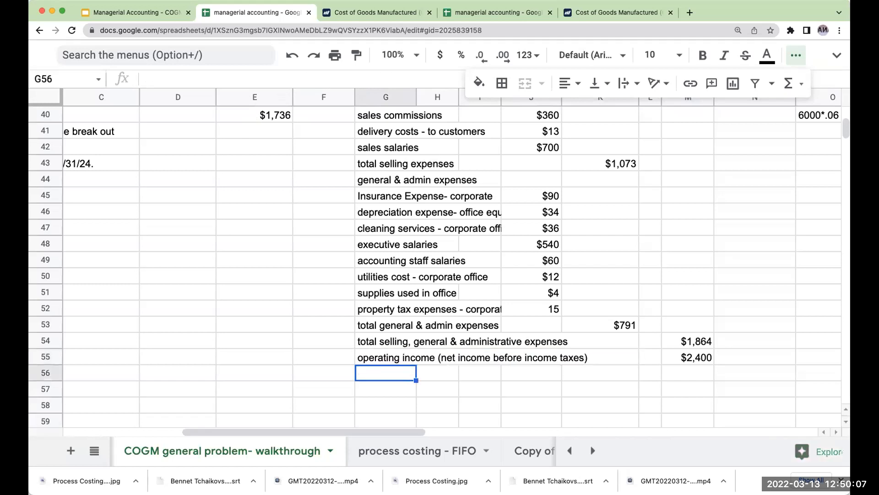
{"action": "type", "text": "income taxes"}
{"action": "left_click", "coordinate": [688, 372]}
{"action": "type", "text": "+M55"}
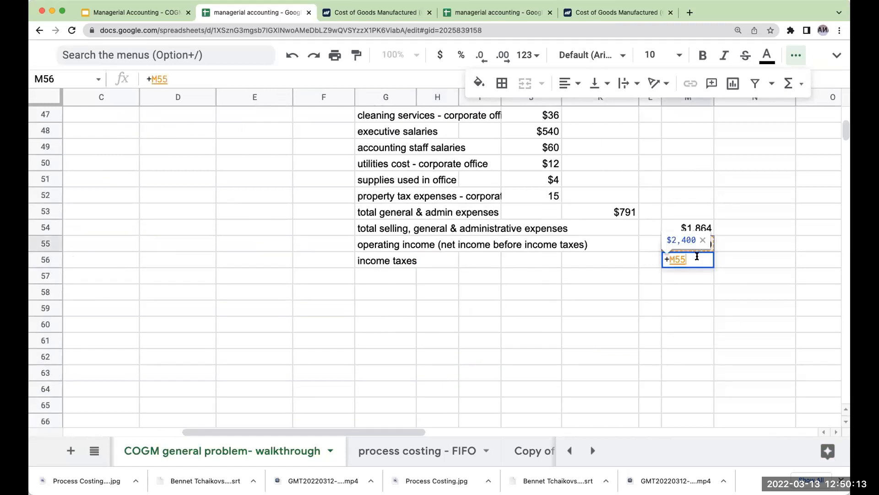
Step: Add income taxes at 25% of 2400 ($600) and net income after tax of $1,800
{"action": "type", "text": "2400 *"}
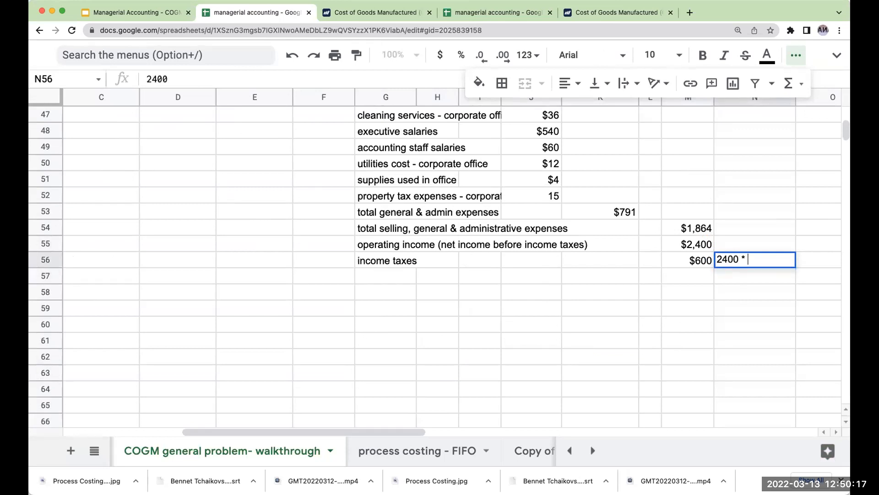
{"action": "type", "text": "25%"}
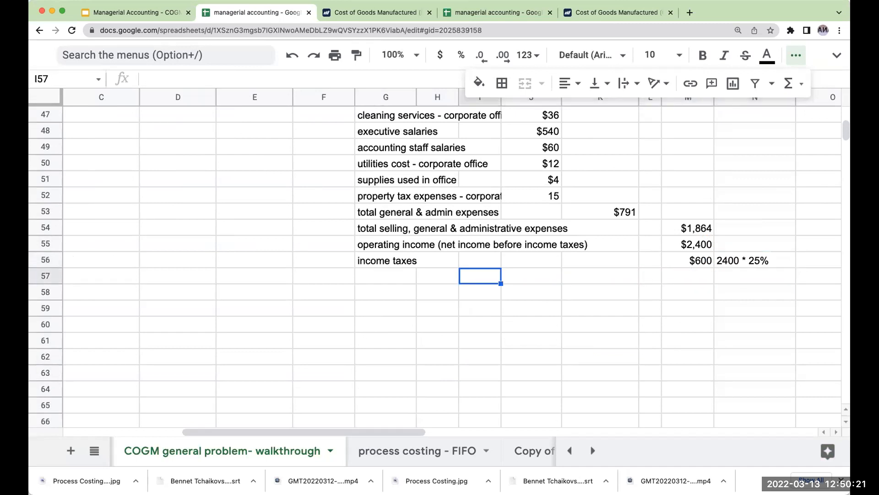
{"action": "type", "text": "net income (al"}
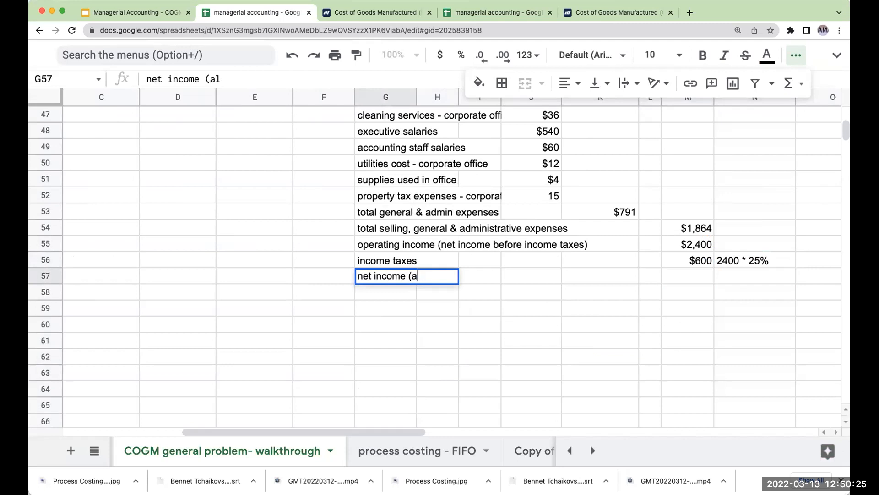
{"action": "type", "text": "net income after tax)"}
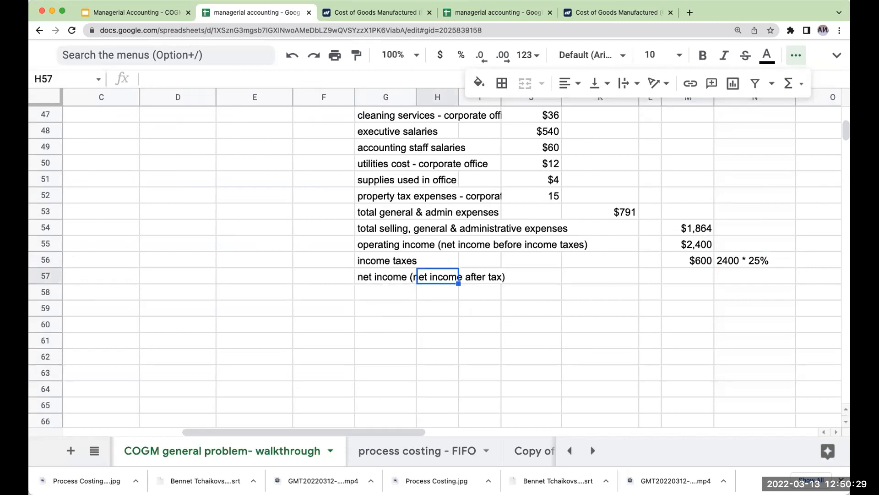
{"action": "key", "text": "enter"}
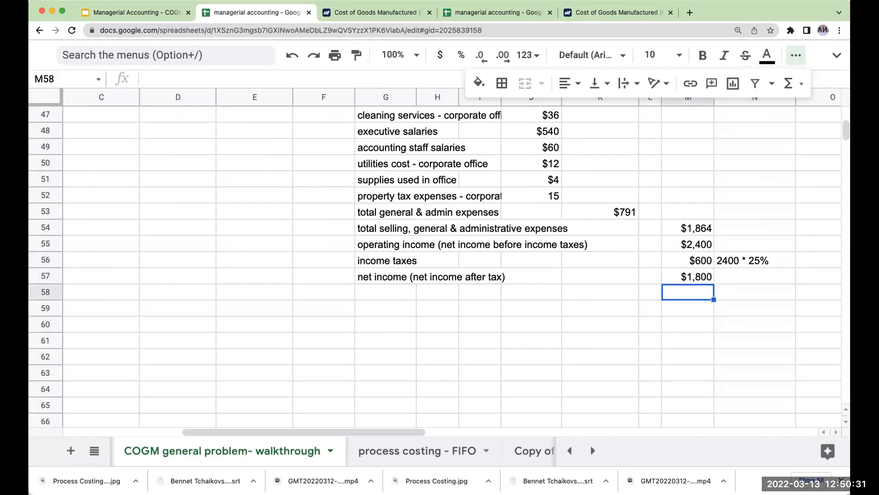
{"action": "mouse_move", "coordinate": [587, 309]}
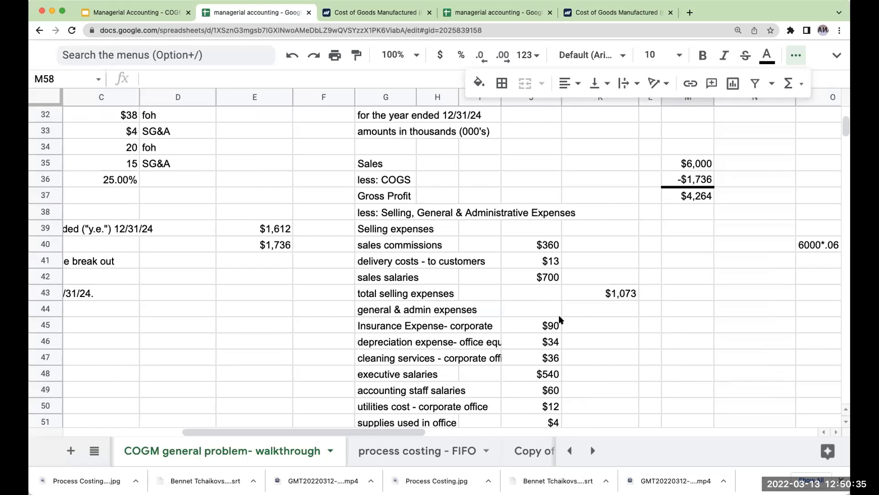
{"action": "mouse_move", "coordinate": [355, 419]}
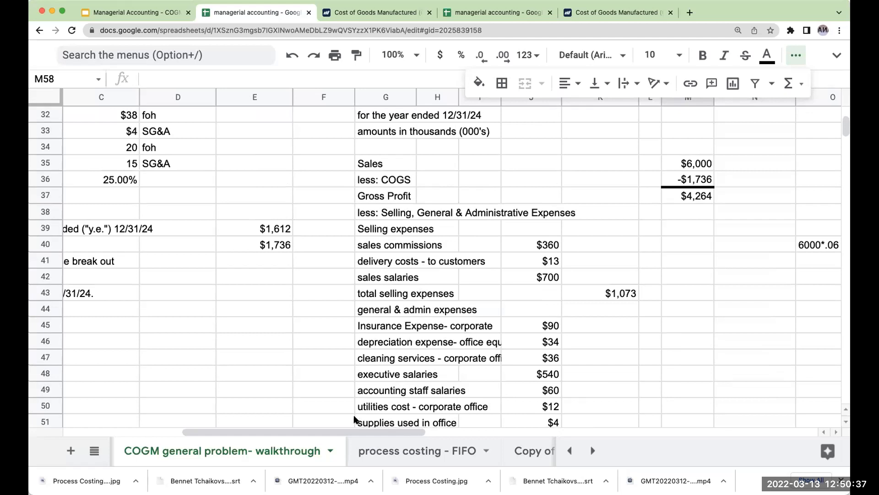
{"action": "mouse_move", "coordinate": [337, 444]}
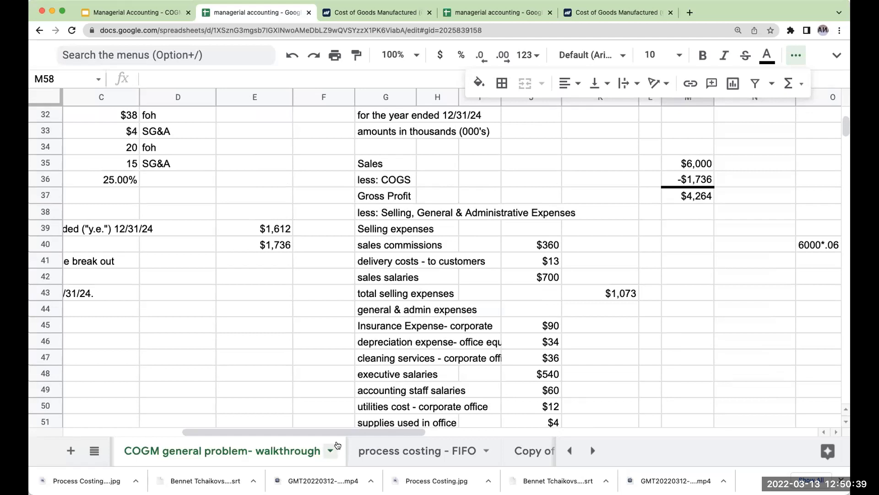
{"action": "scroll", "scroll_direction": "left", "scroll_amount": 3}
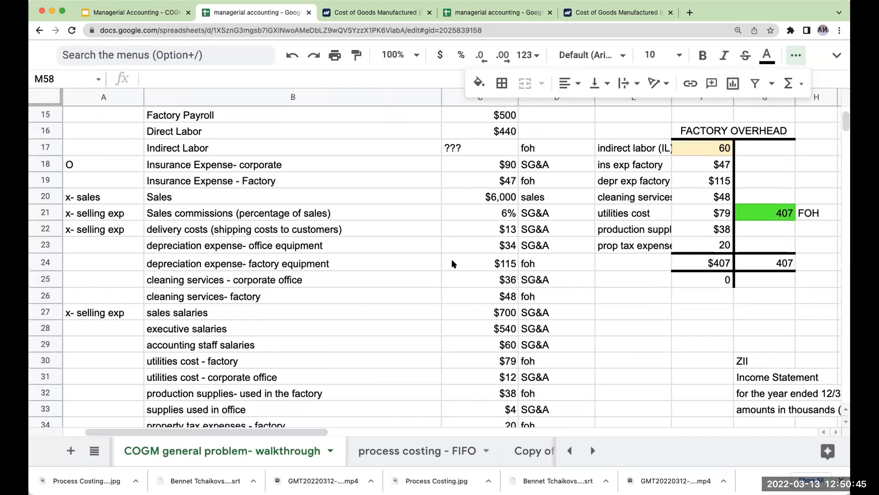
{"action": "scroll", "scroll_direction": "down", "scroll_amount": 3}
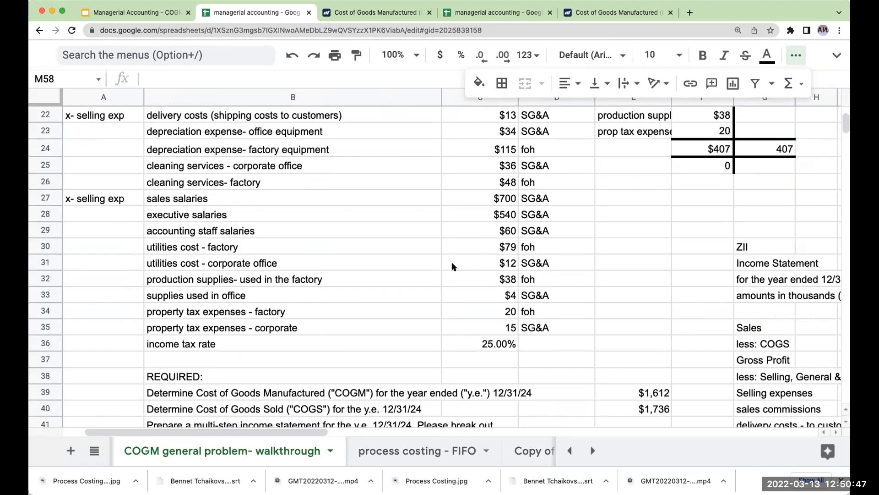
{"action": "scroll", "scroll_direction": "down", "scroll_amount": 3}
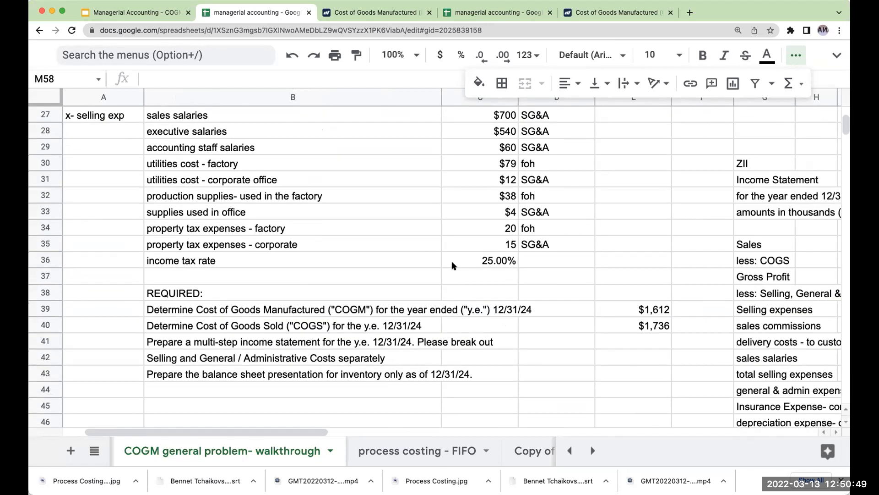
Step: Switch to the Managerial Accounting - COGM tab and select slide 35
{"action": "left_click", "coordinate": [134, 13]}
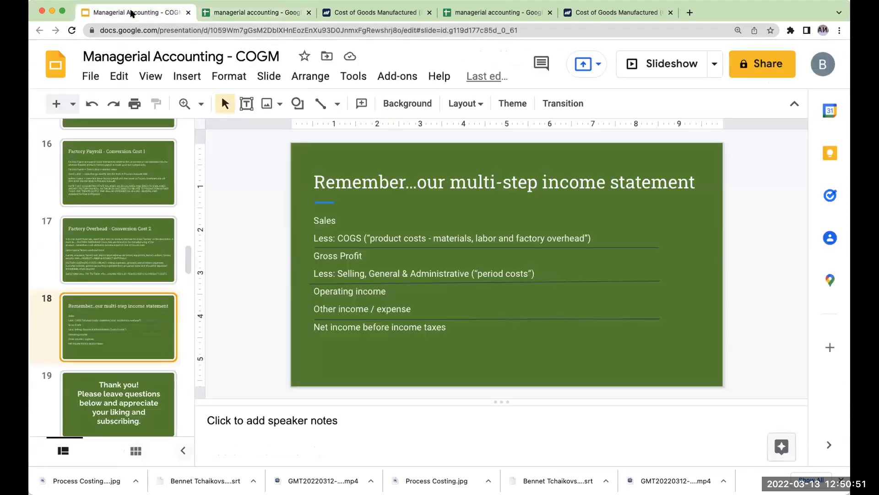
{"action": "scroll", "scroll_direction": "down", "scroll_amount": 3}
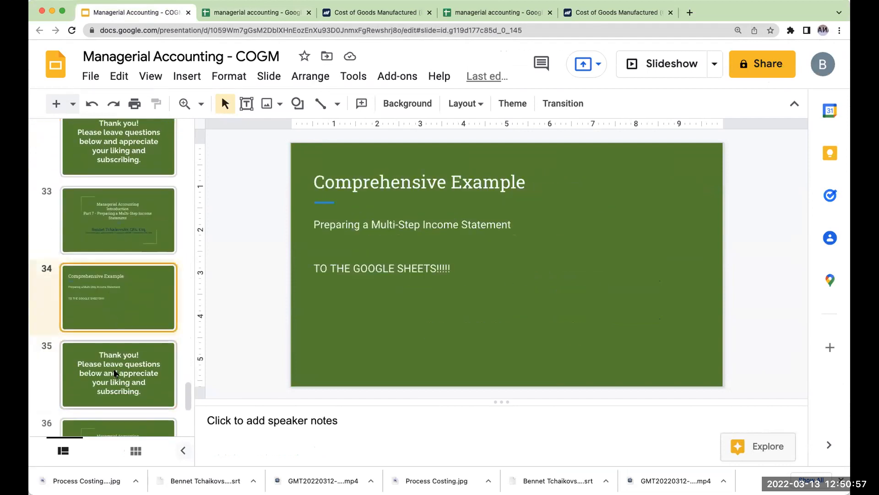
{"action": "left_click", "coordinate": [118, 374]}
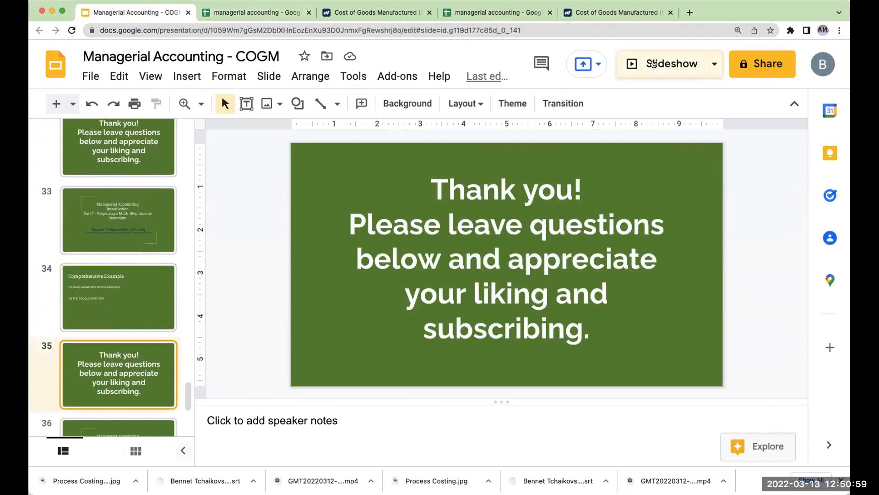